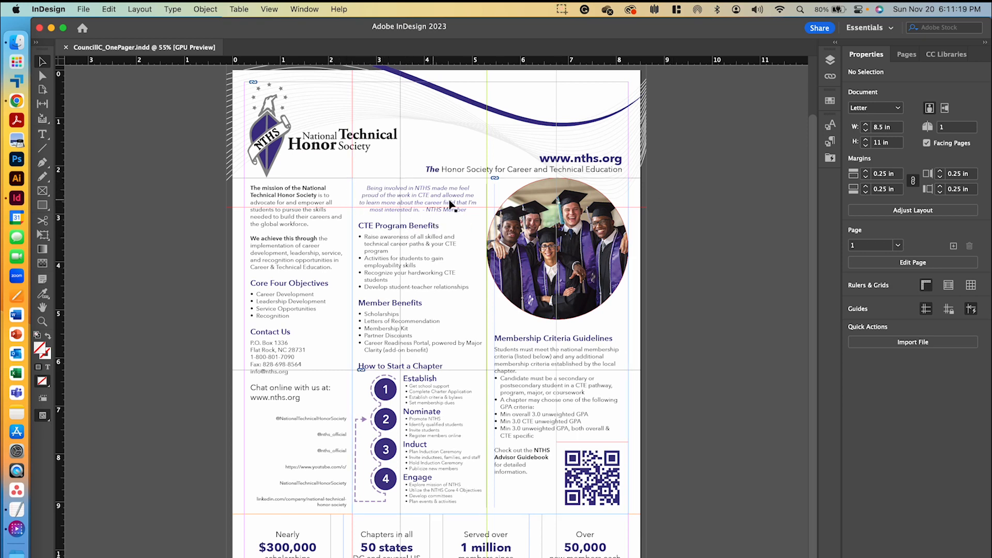
mouse_move(617, 511)
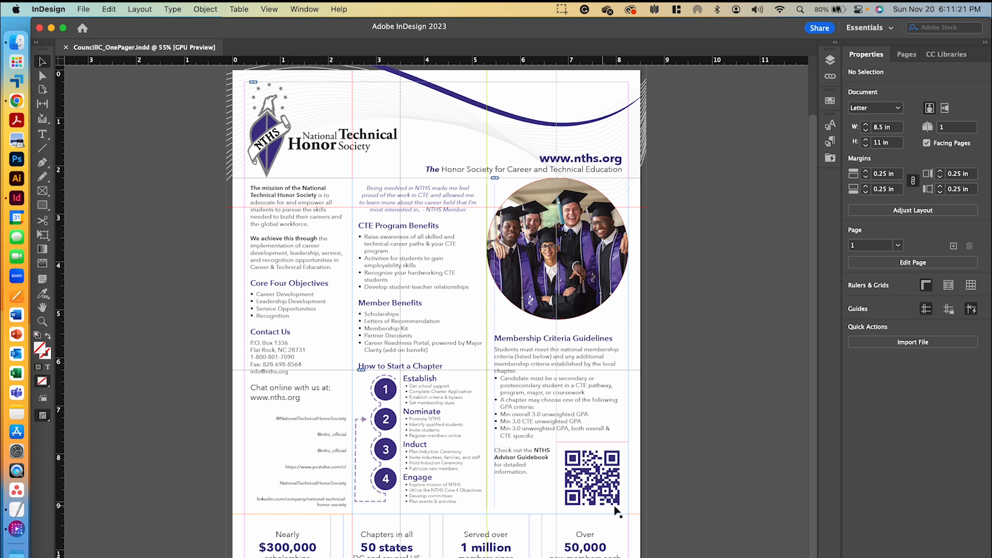
mouse_move(337, 419)
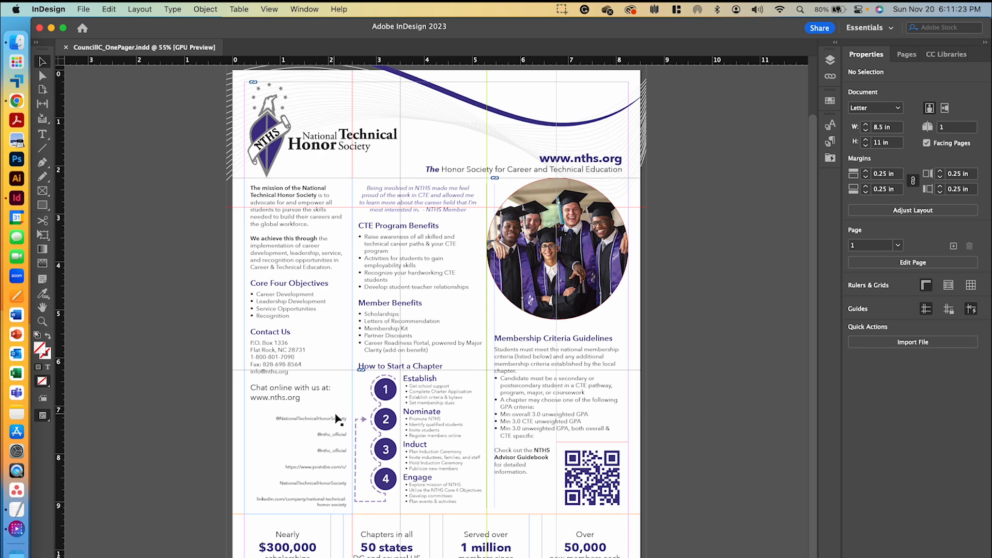
mouse_move(346, 406)
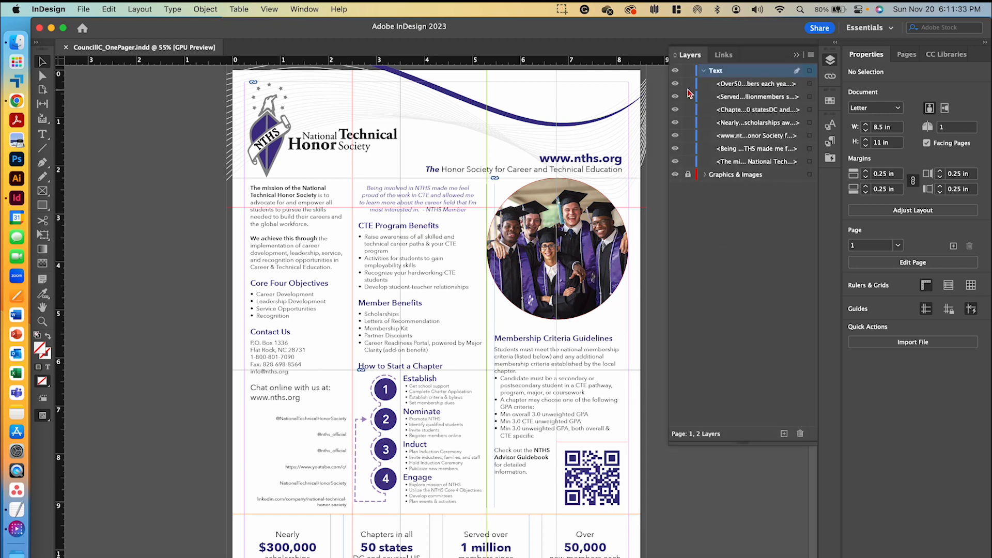
Lock the Text layer, collapse its item list and close the Layers panel
click(688, 70)
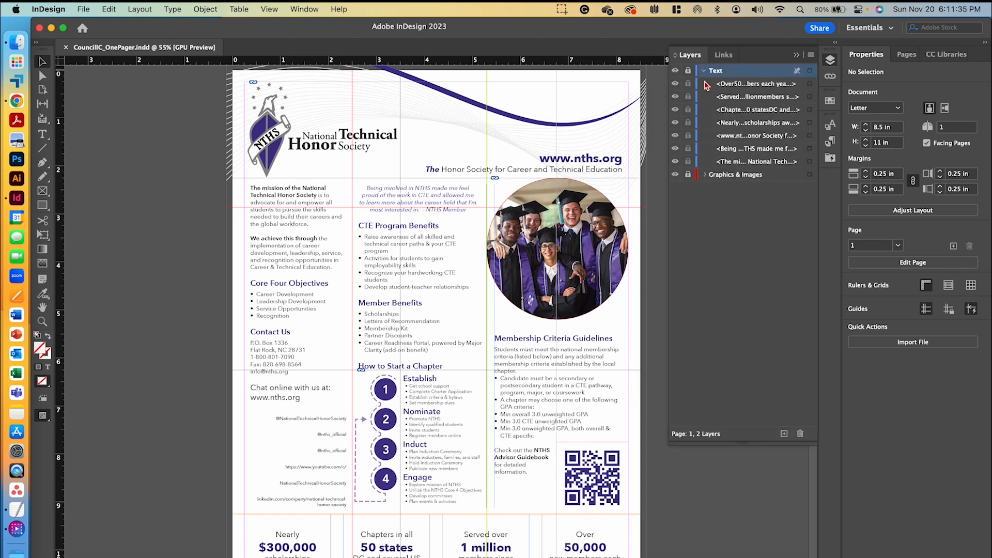
click(703, 70)
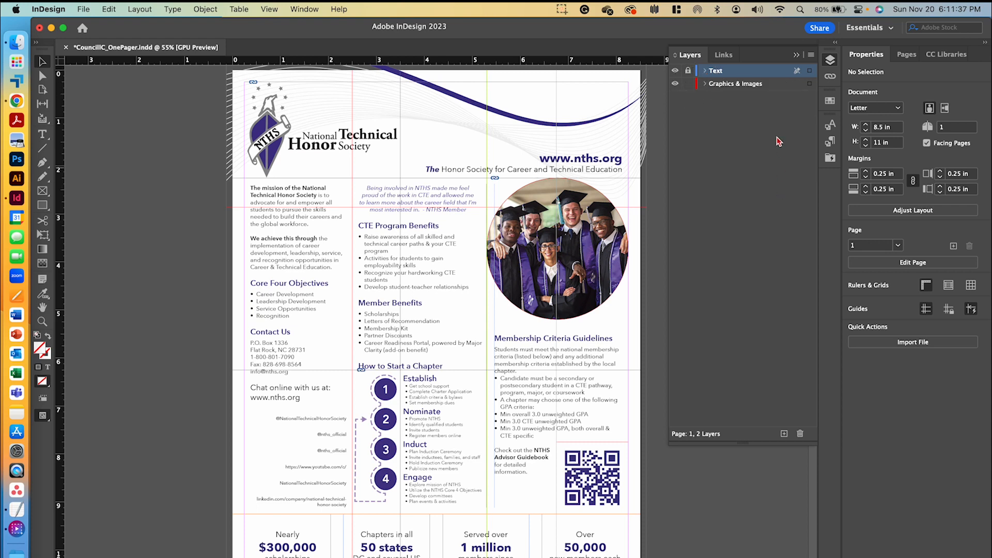
click(703, 82)
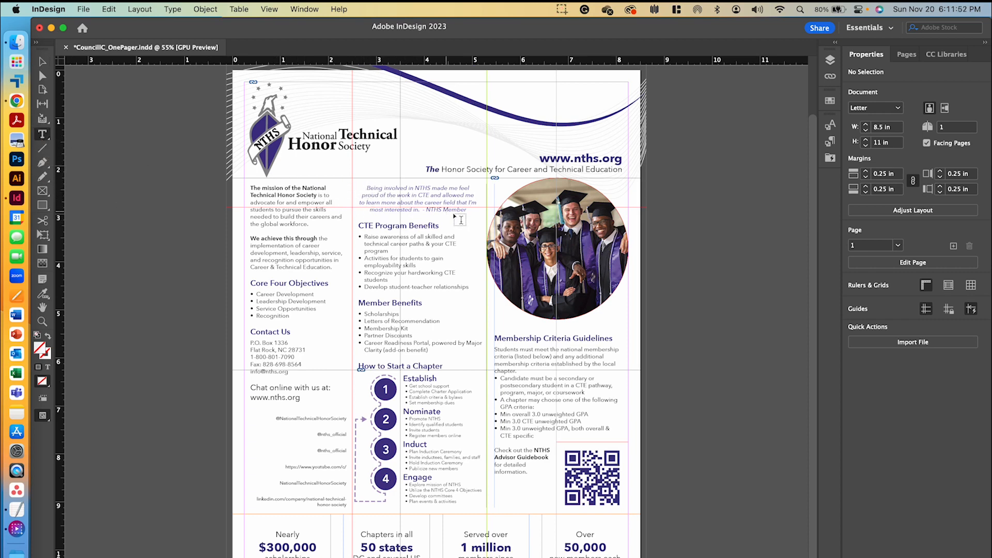
mouse_move(372, 202)
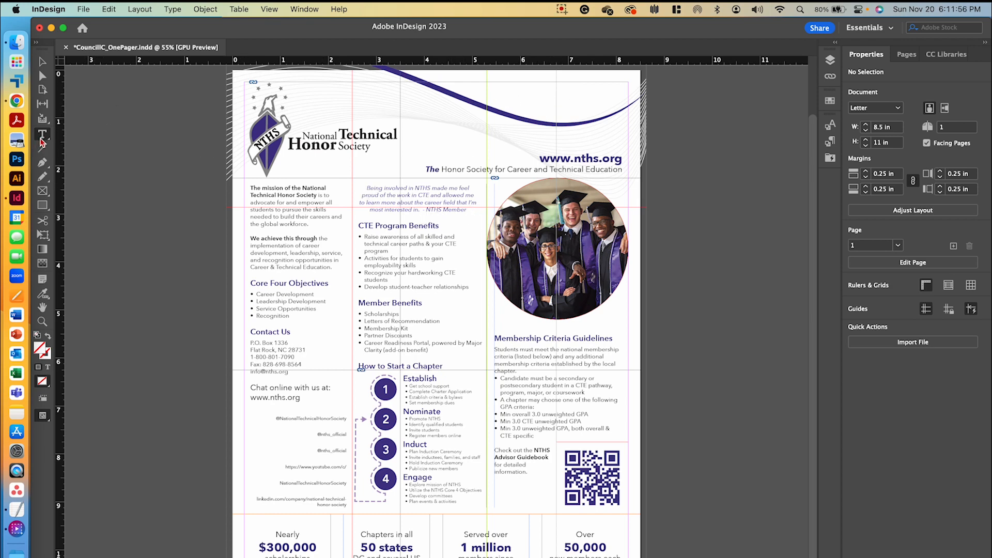
mouse_move(522, 101)
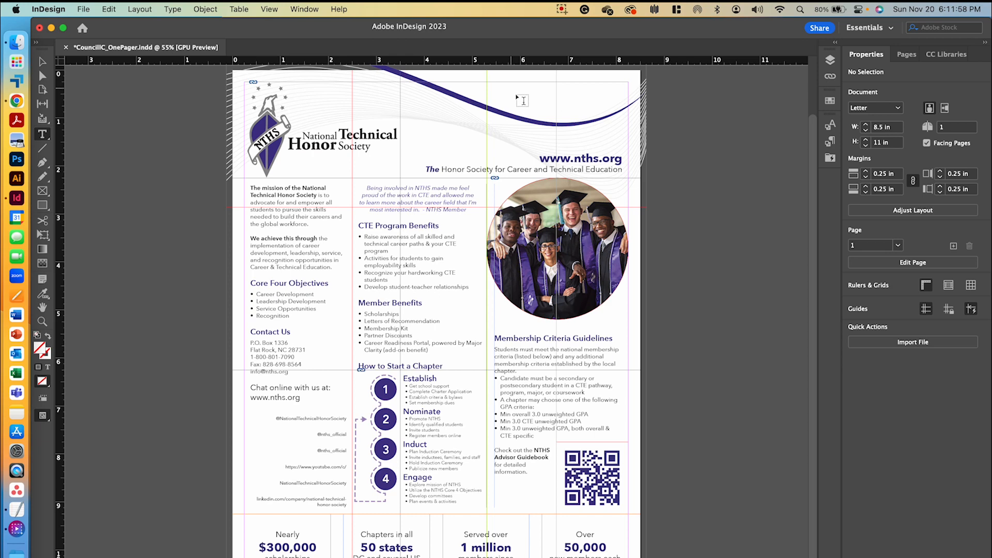
mouse_move(528, 80)
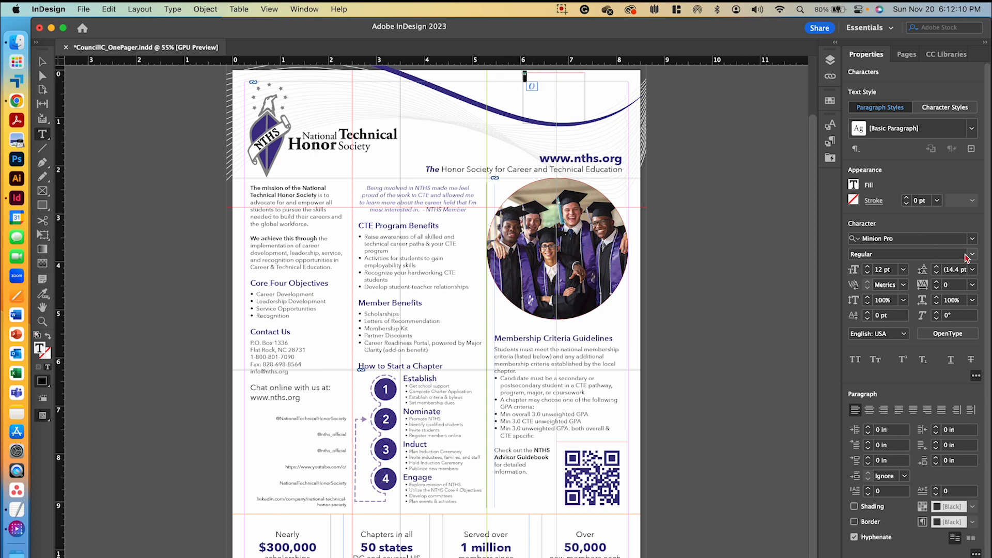
Set the quotation mark to 72 pt Times Bold in the Properties panel
click(904, 269)
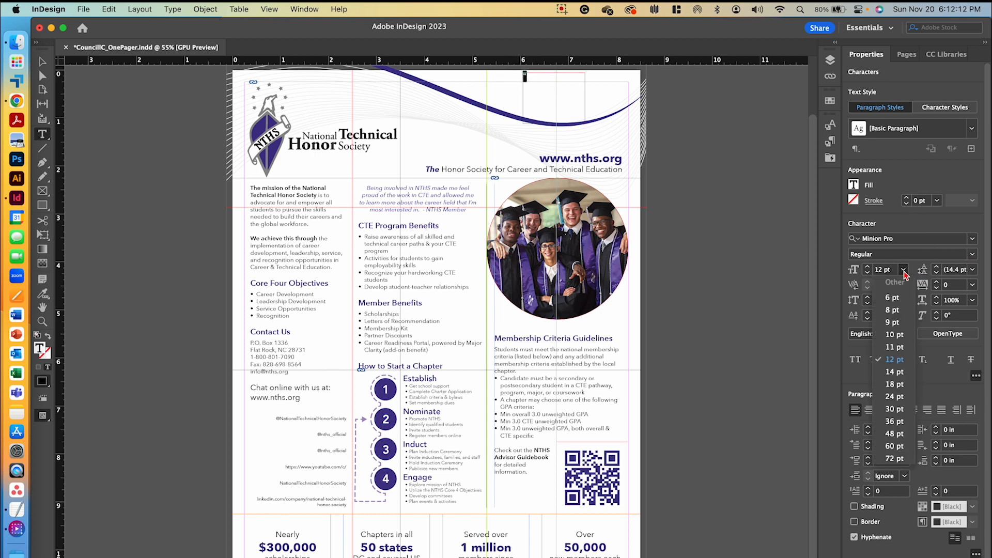
click(895, 458)
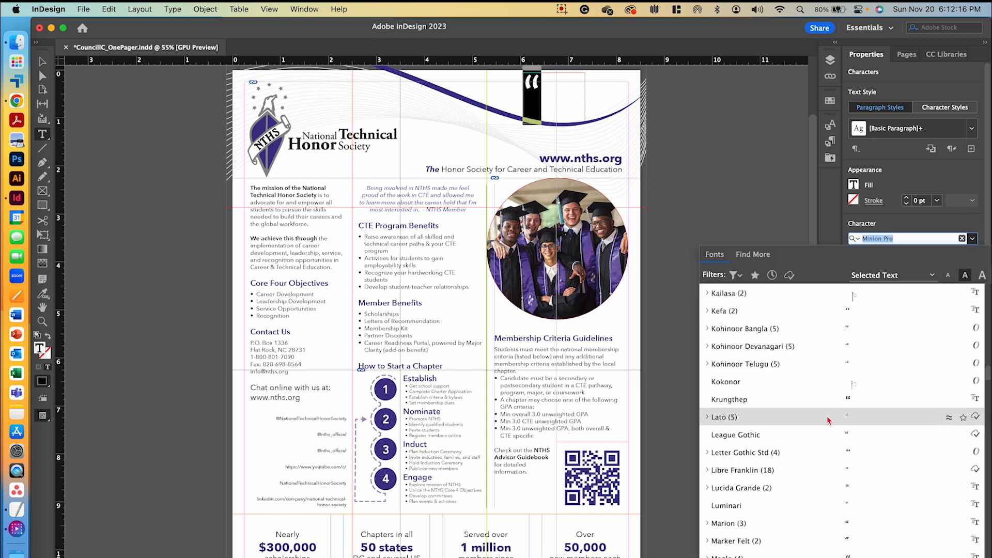
text(time)
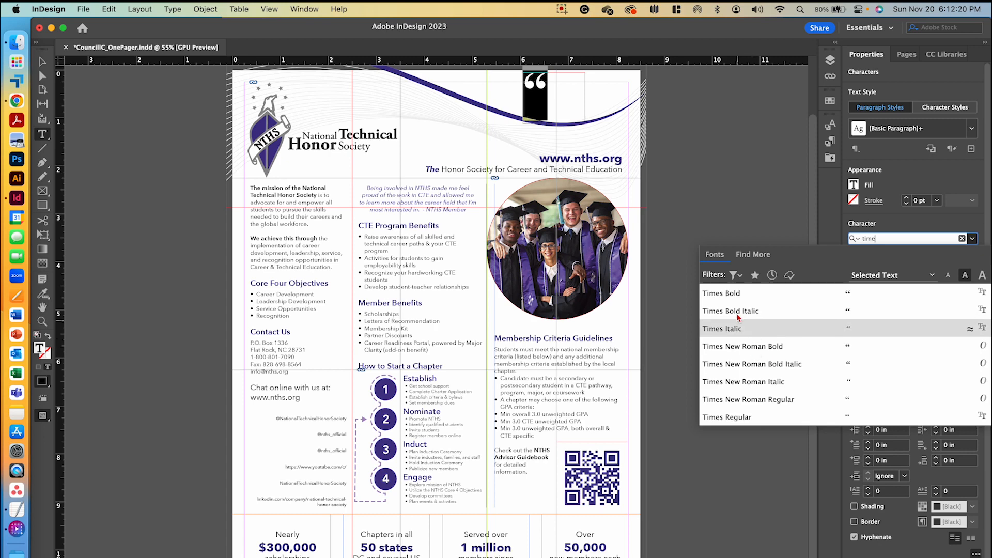
click(720, 292)
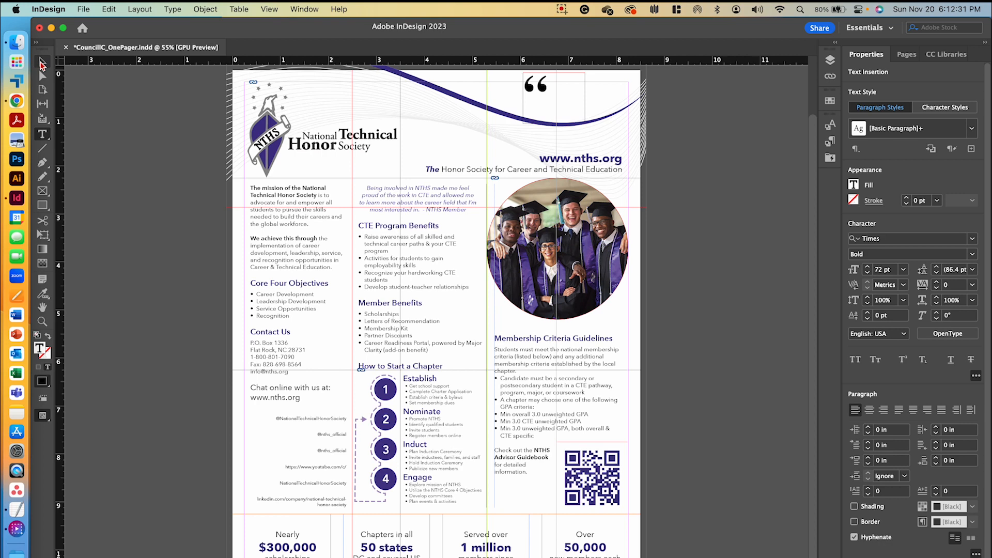
Outline the quotation mark via Type > Create Outlines, fill it purple and fade it to 8% opacity
click(534, 86)
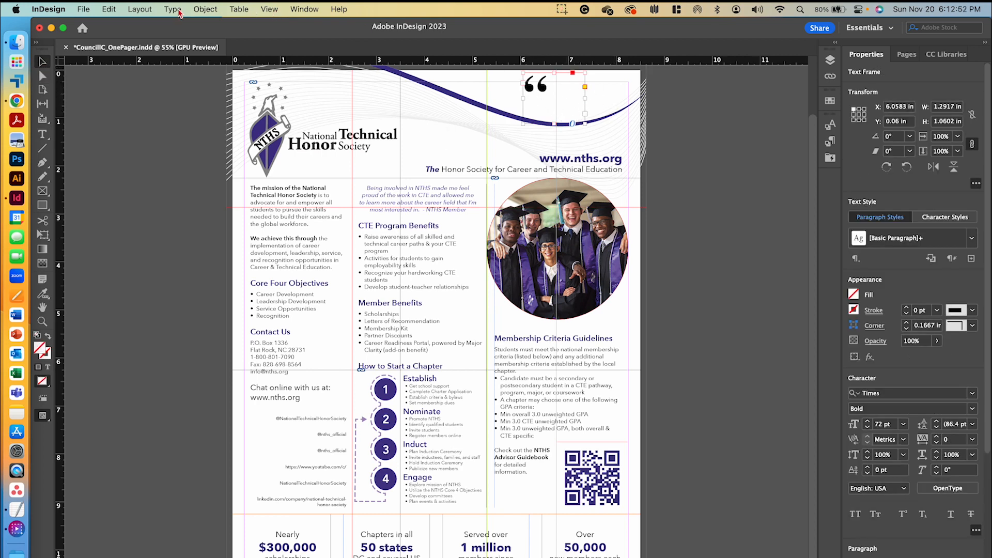
click(173, 9)
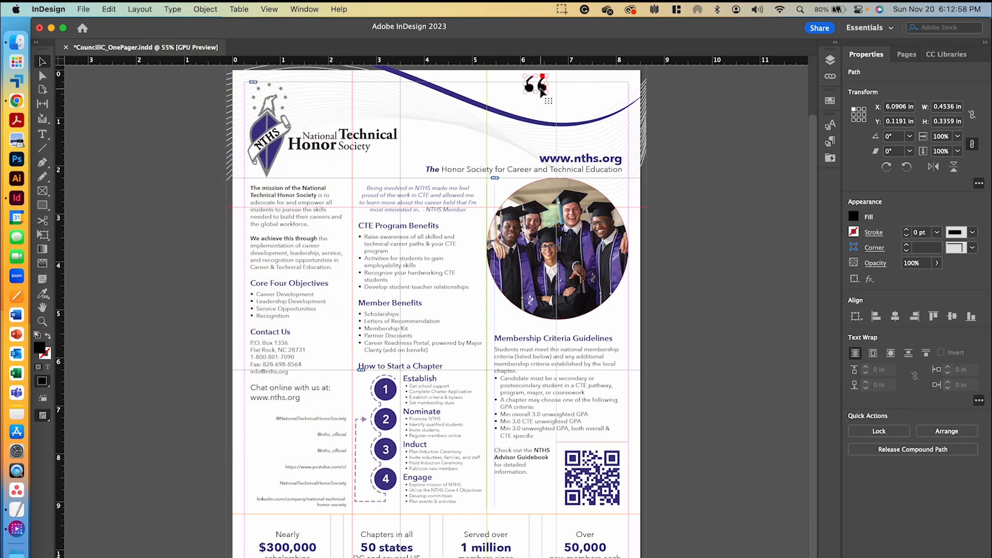
click(853, 233)
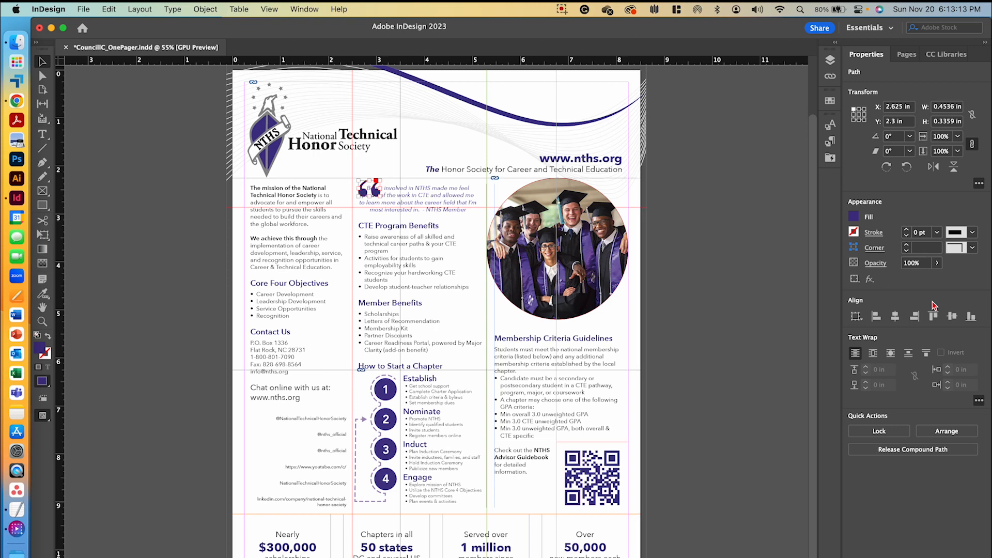
click(915, 263)
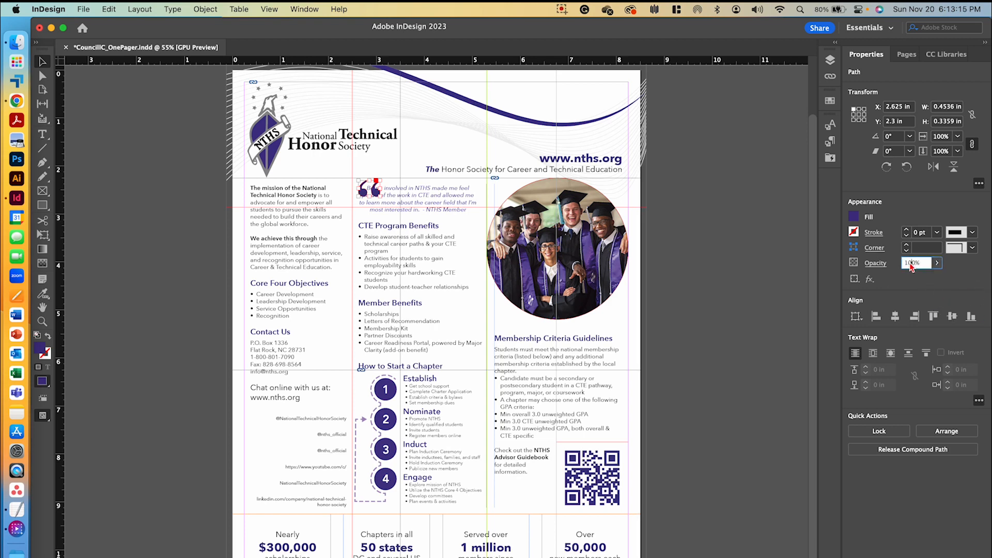
text(8)
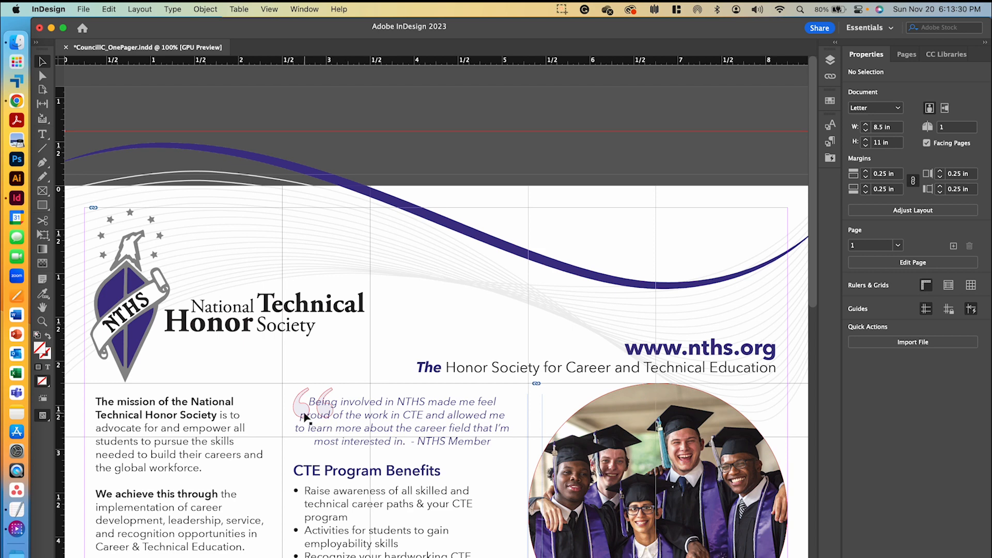
click(315, 412)
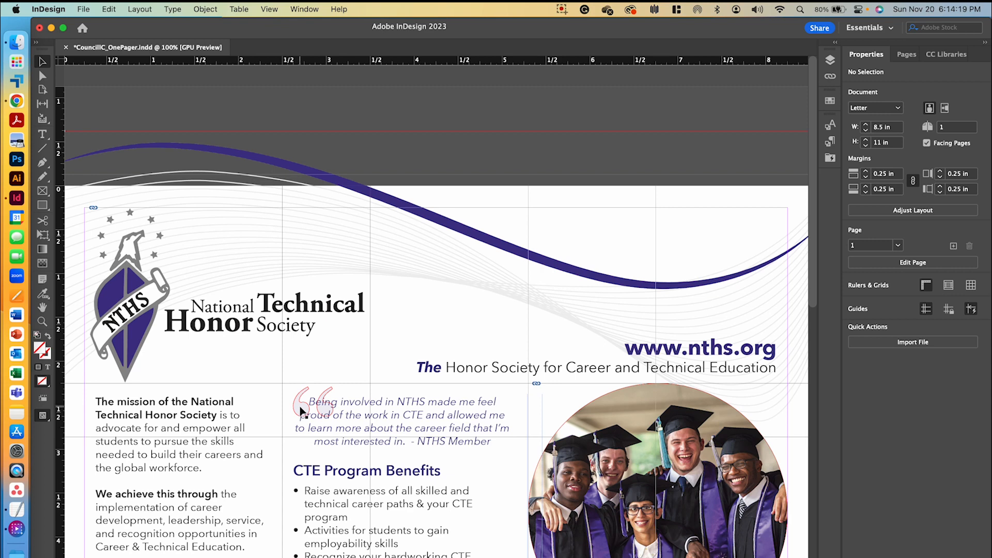
Option-drag a copy of the faded quote mark to the end of the member quote
click(312, 404)
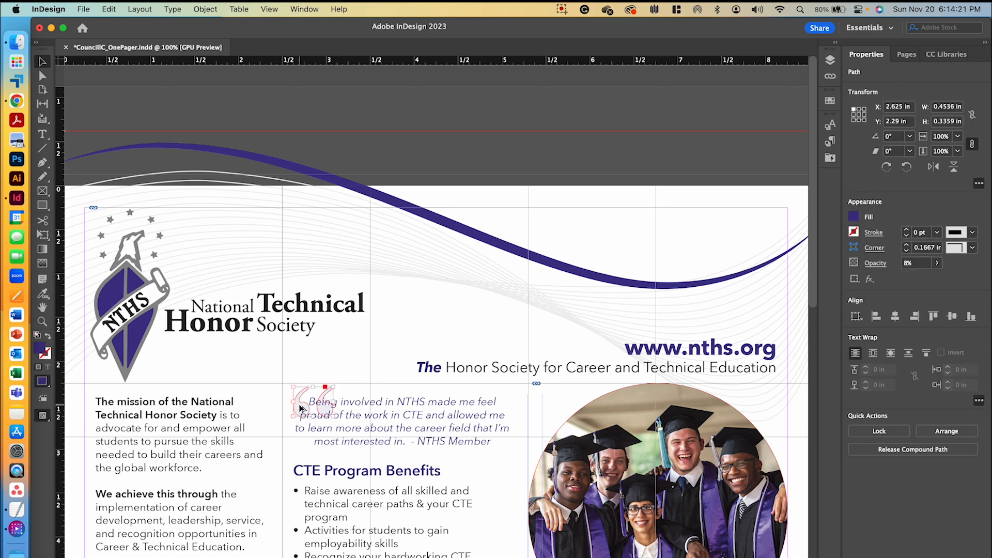
drag(310, 405, 319, 414)
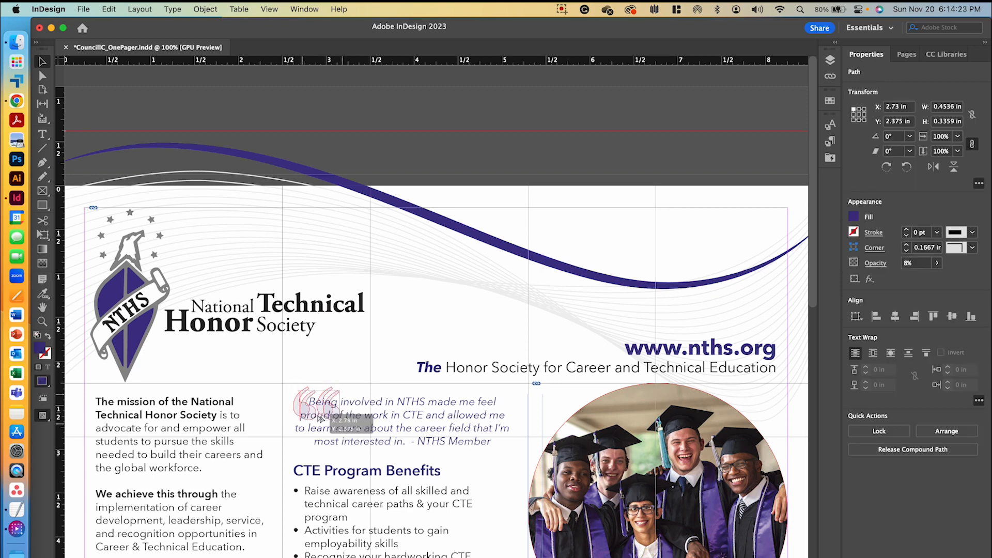
drag(320, 411, 483, 443)
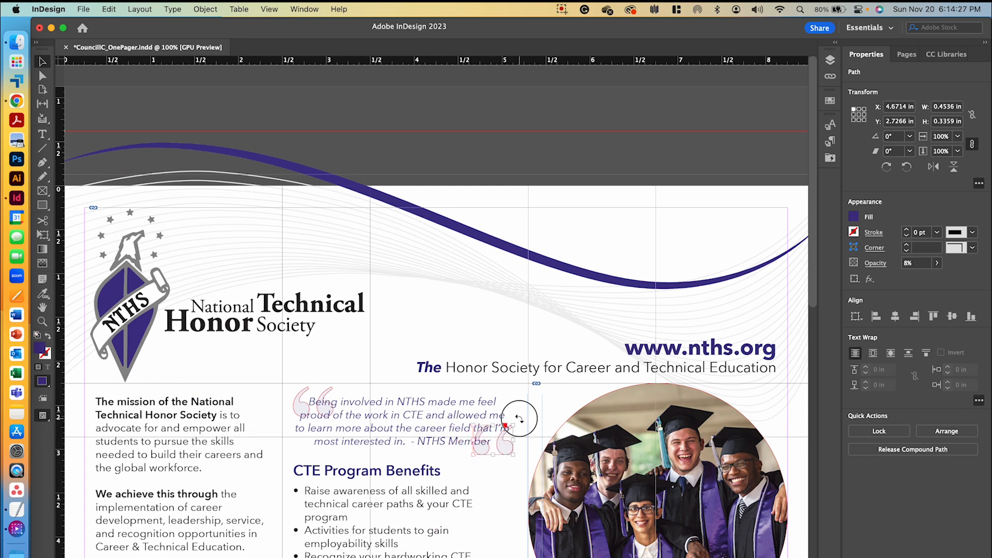
drag(518, 418, 516, 465)
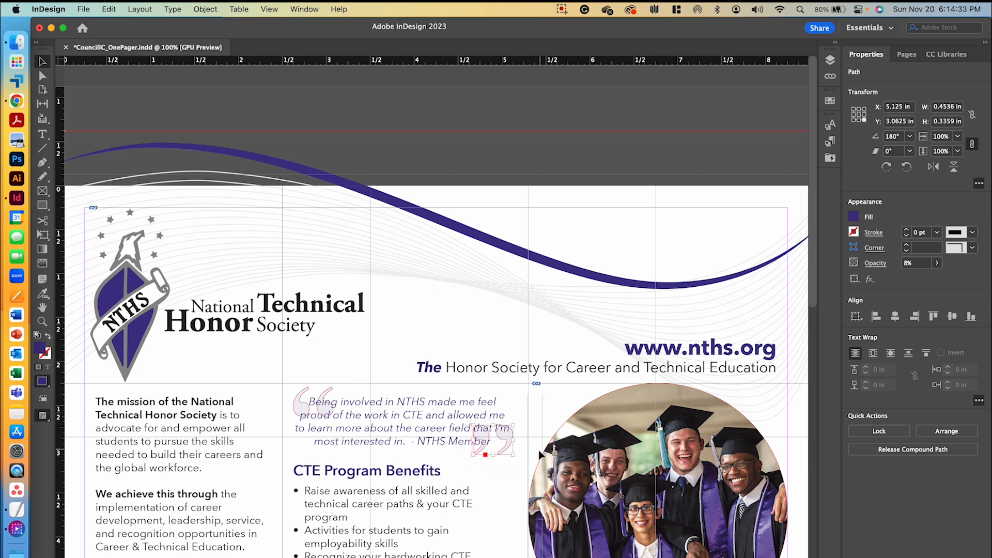
mouse_move(825, 123)
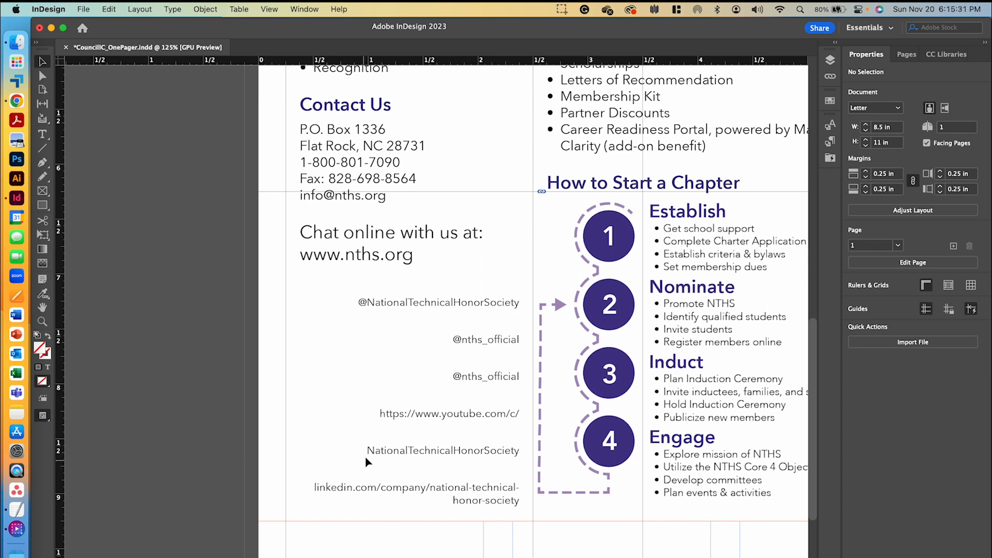
mouse_move(827, 57)
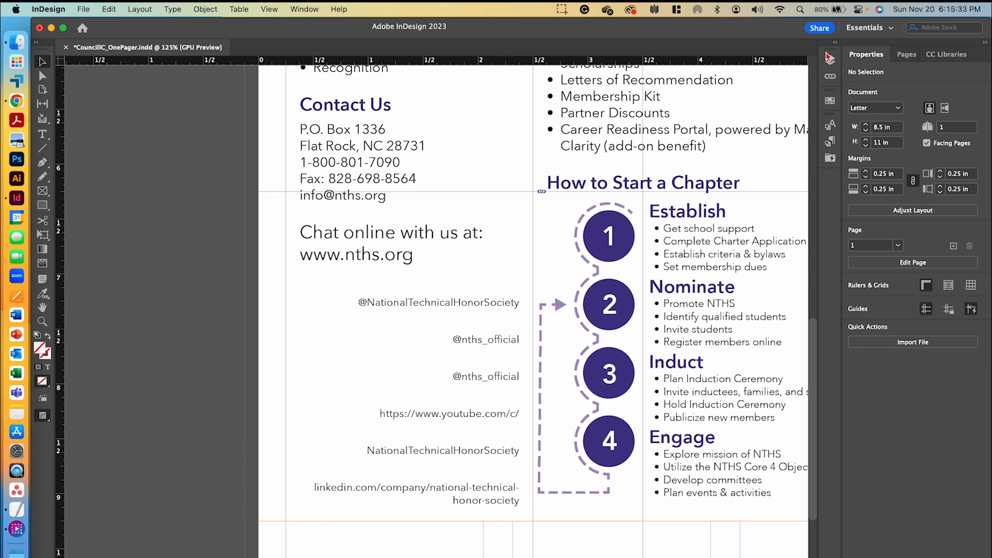
click(830, 59)
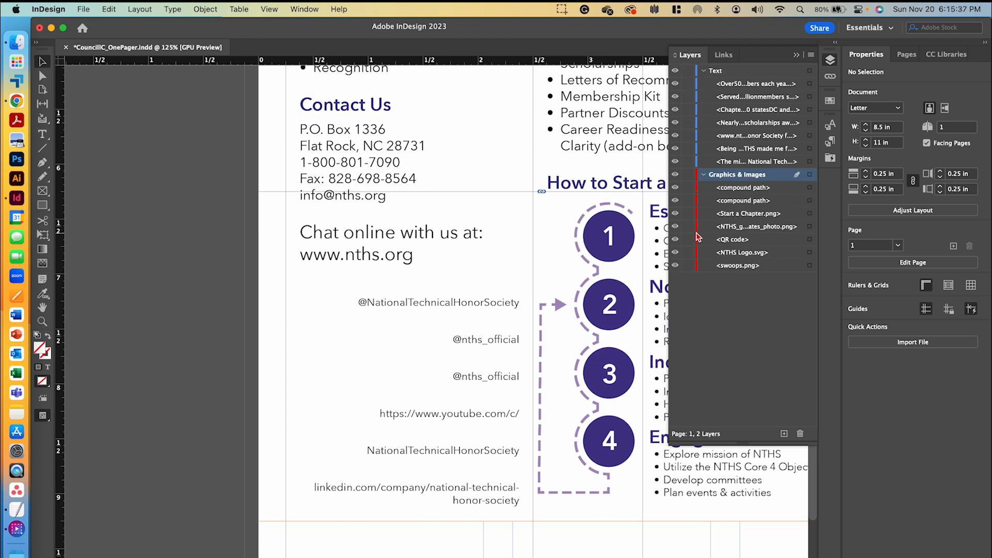
click(688, 174)
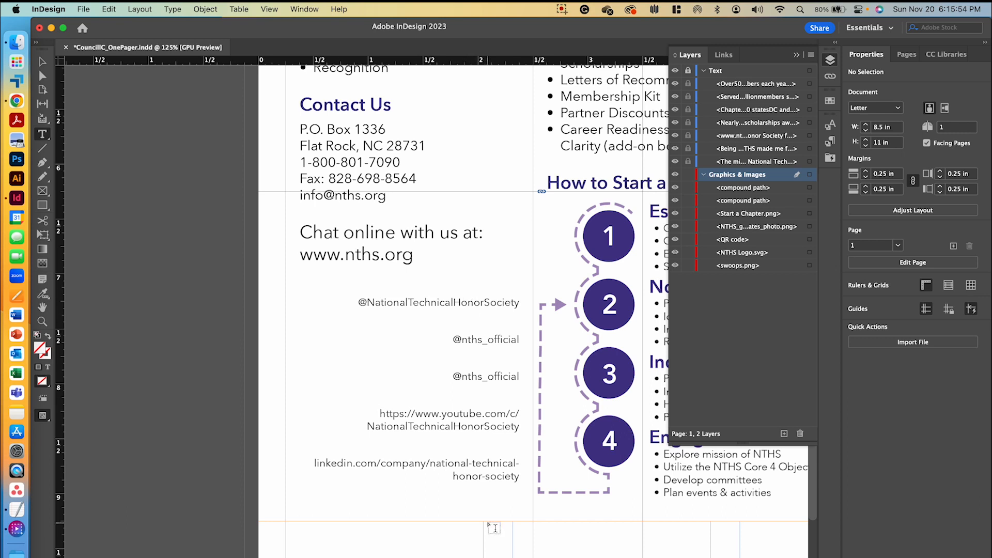
mouse_move(486, 386)
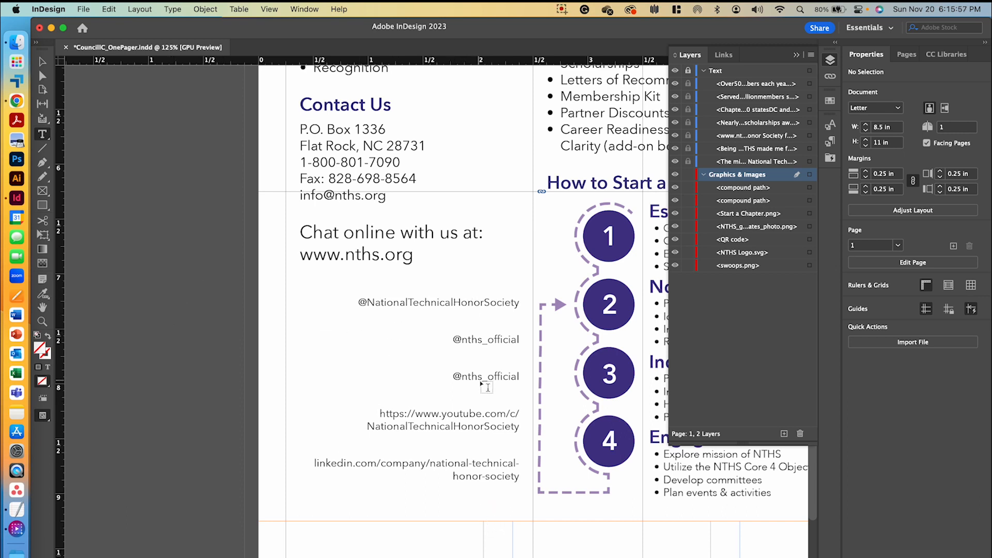
mouse_move(501, 484)
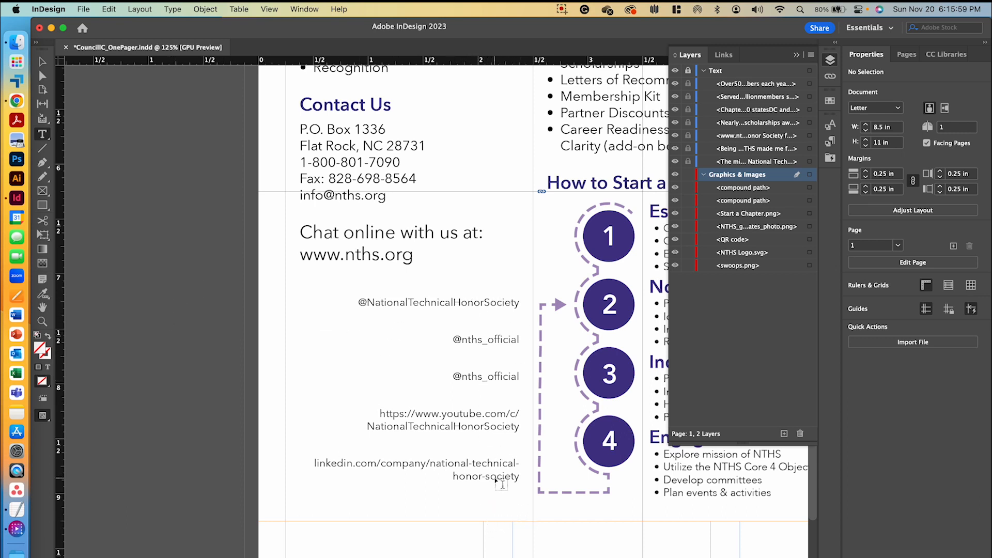
Draw a 0.255 in square placeholder frame at the end of the Facebook handle
click(41, 191)
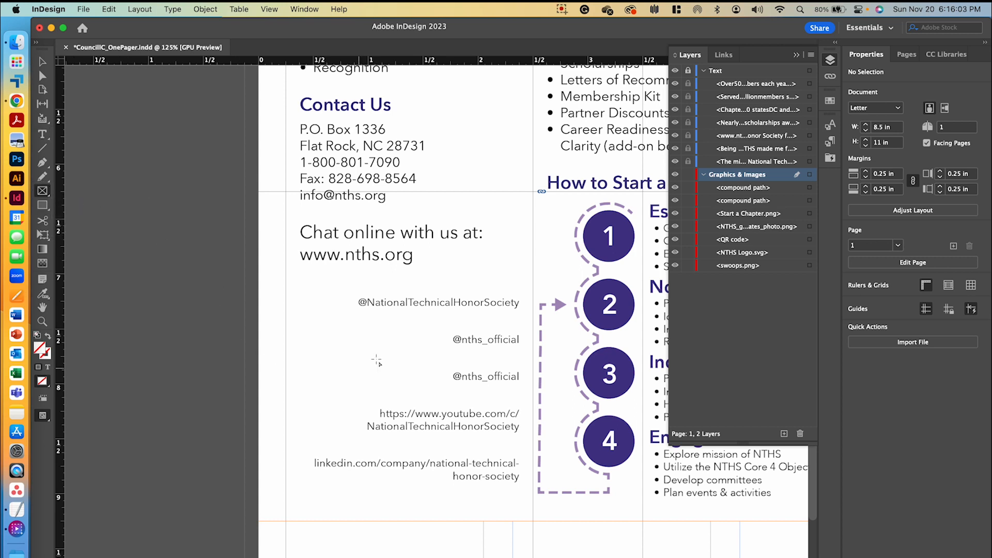
mouse_move(343, 358)
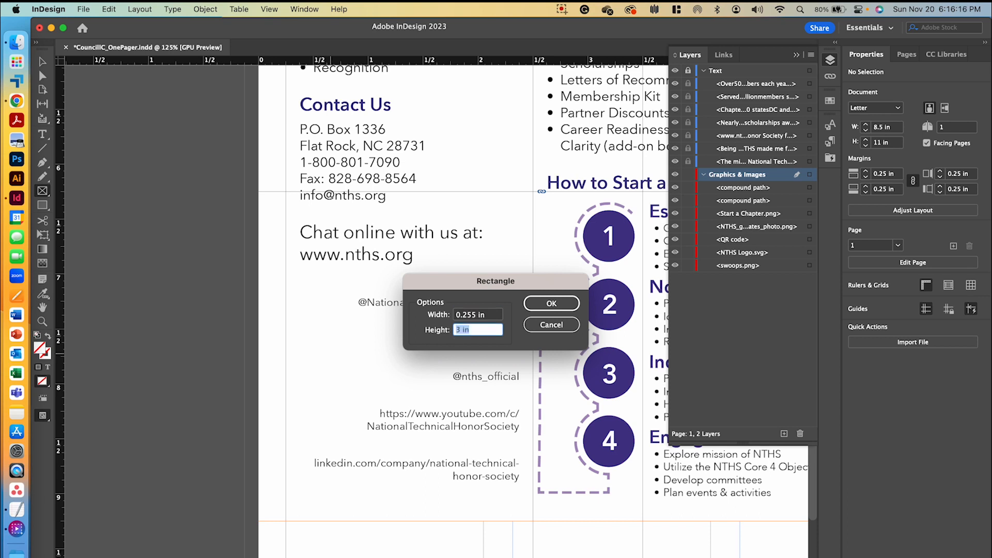
text(.2)
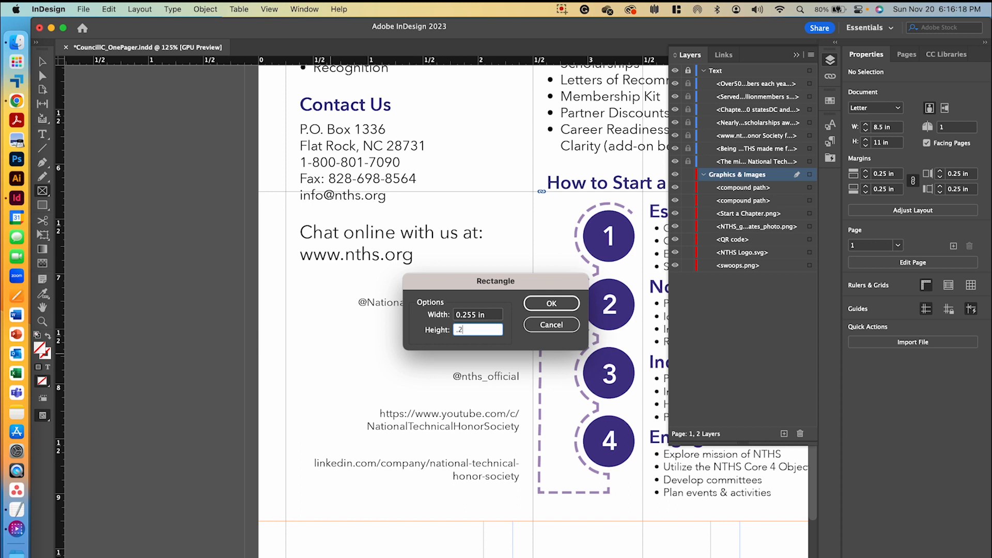
click(549, 302)
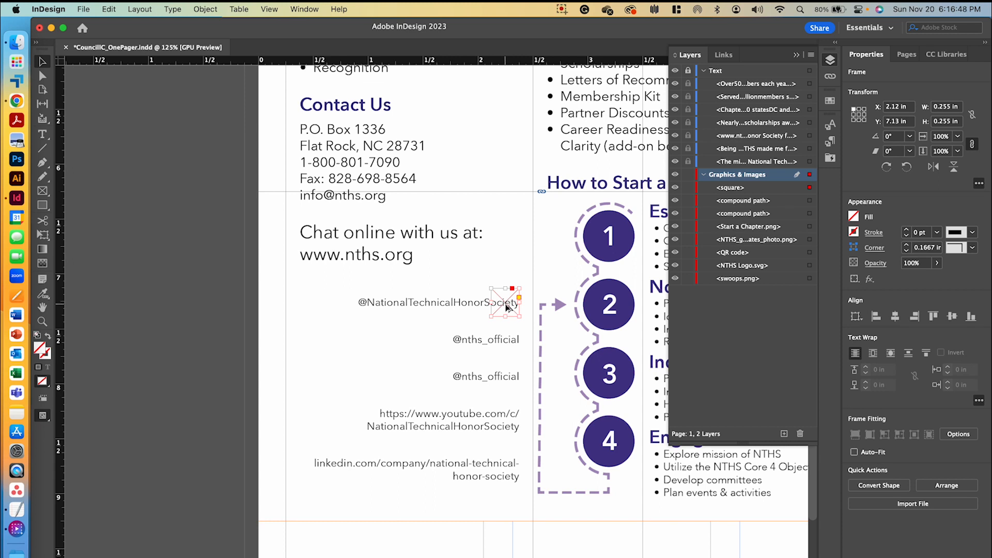
Gridify the square into a column of five copies beside the social handles
drag(506, 307, 509, 471)
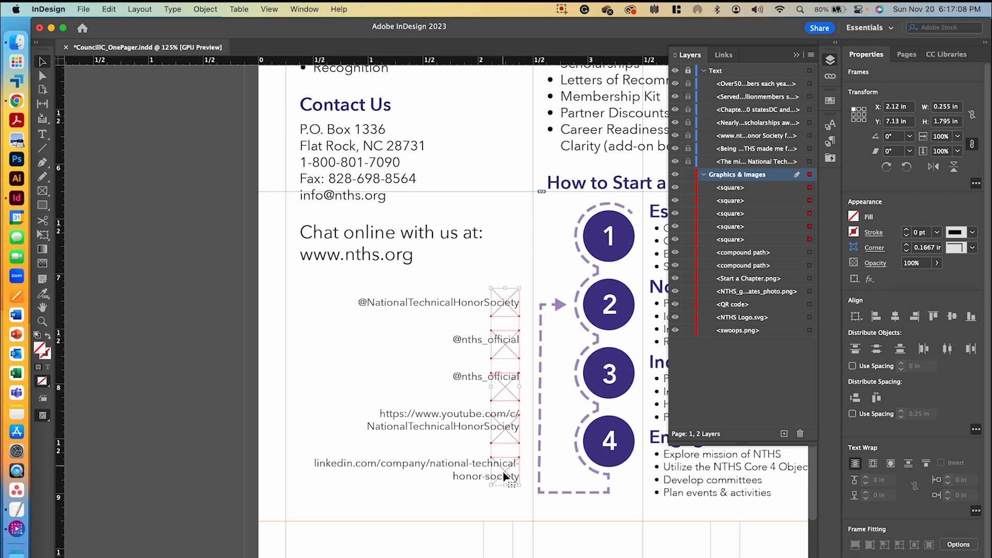
mouse_move(517, 521)
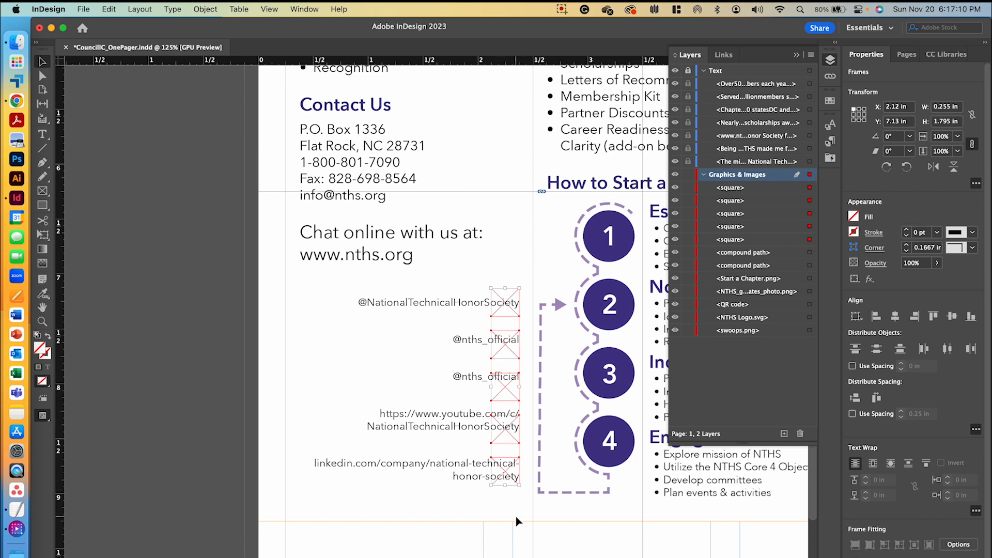
mouse_move(453, 402)
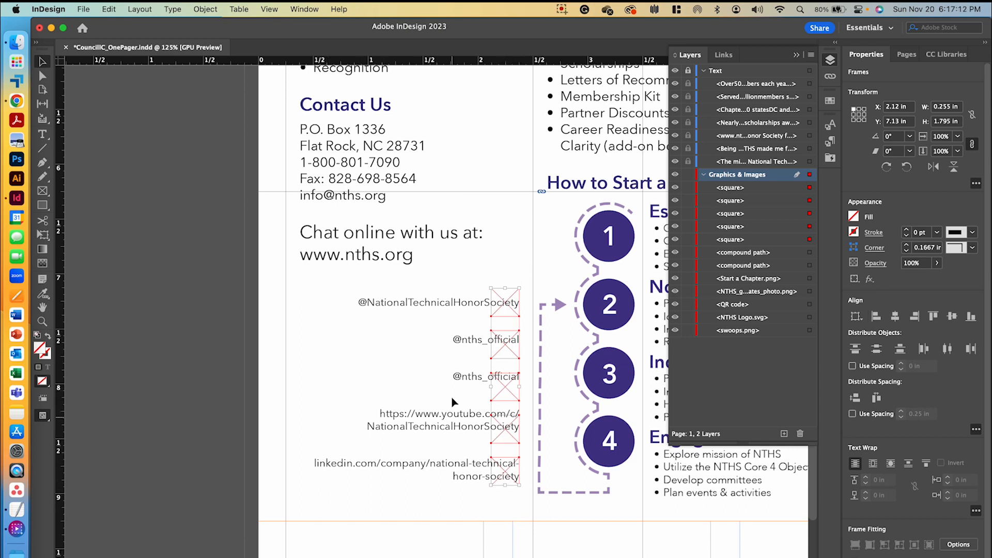
mouse_move(461, 494)
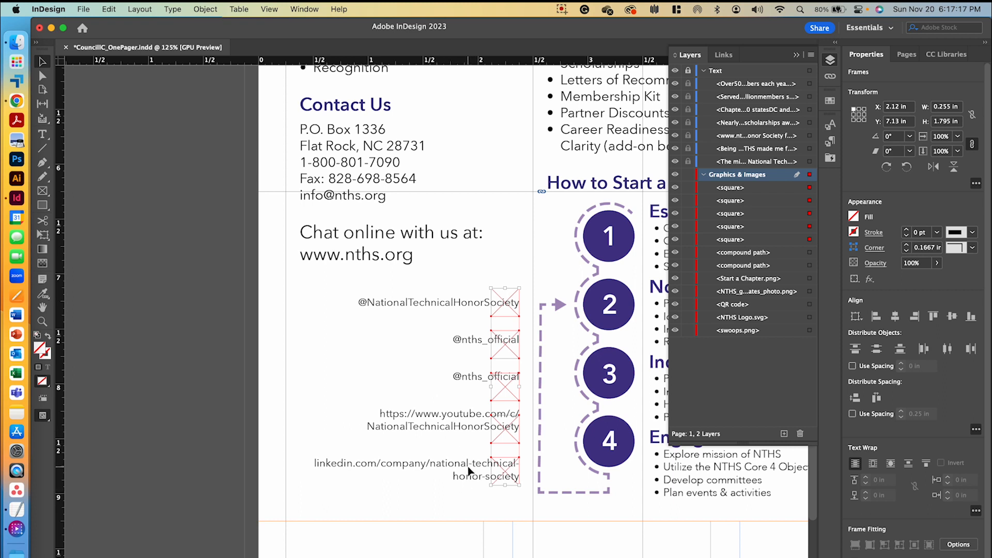
mouse_move(797, 242)
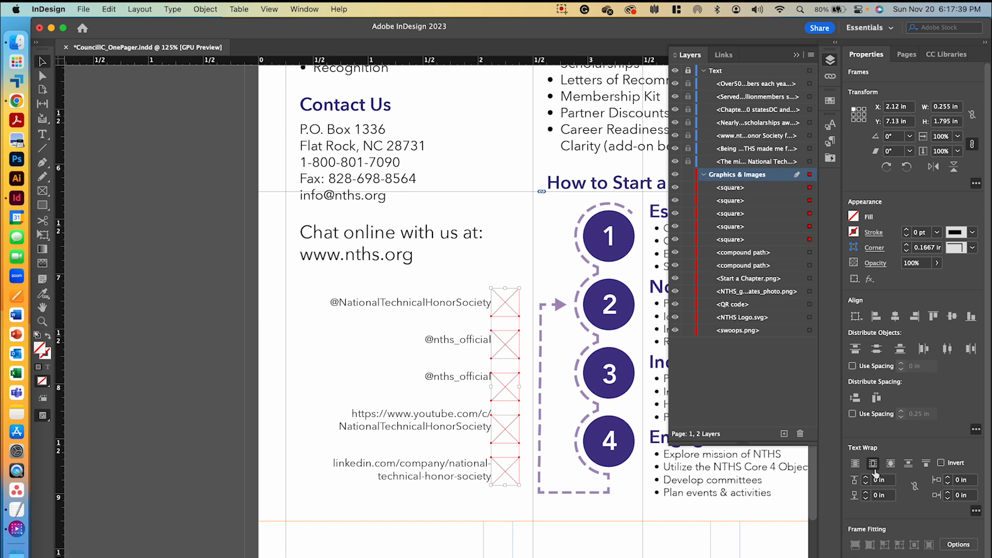
Wrap the handle text around the frames' bounding box with 0.0625 in offsets
click(865, 477)
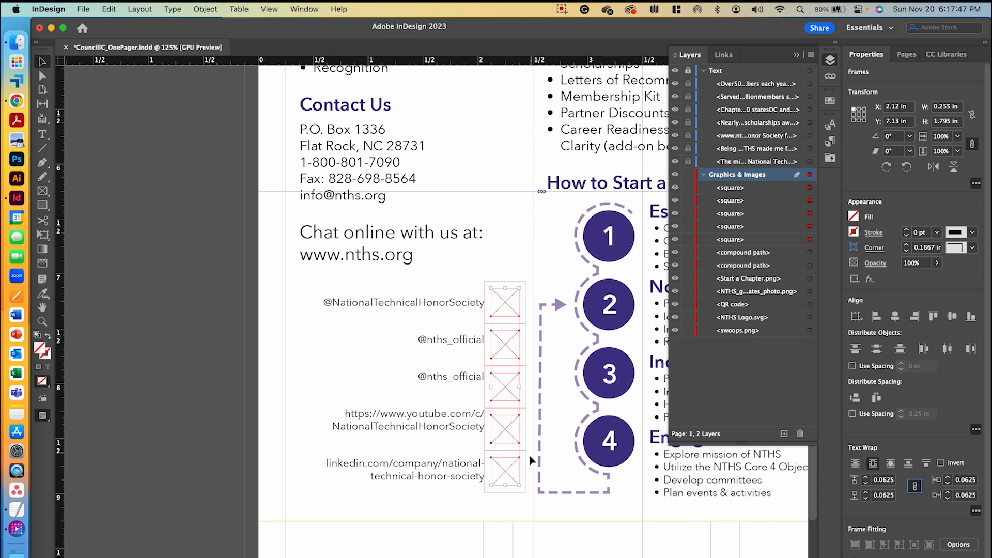
click(728, 187)
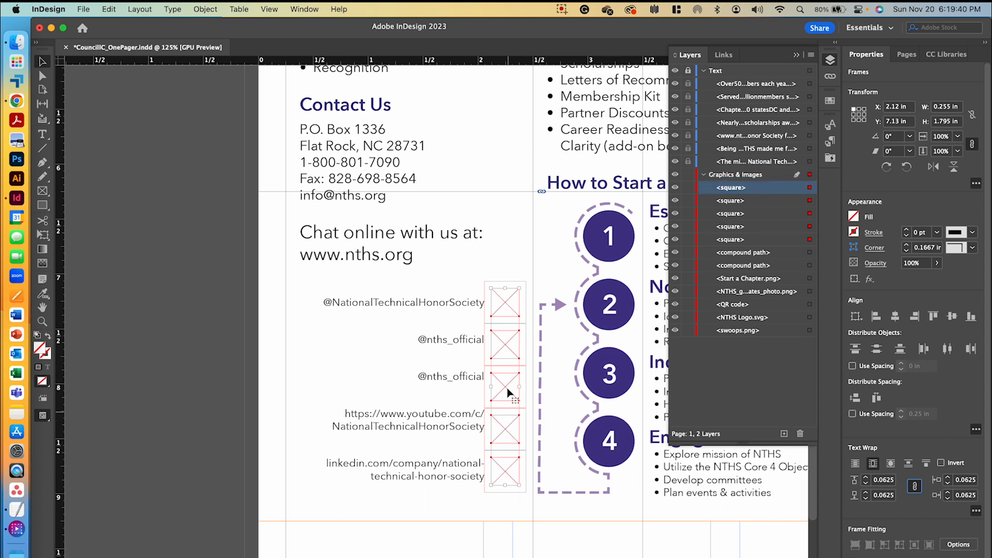
mouse_move(867, 539)
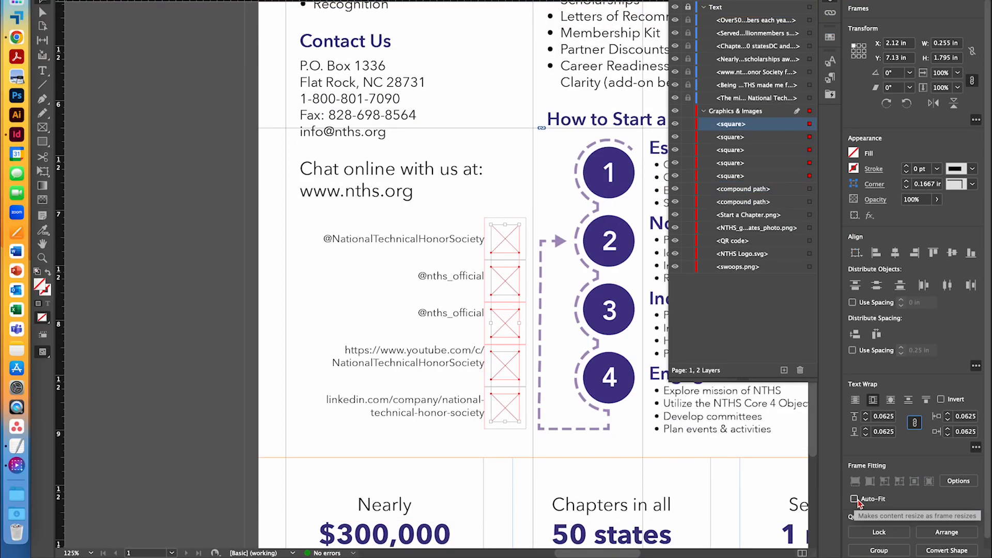
Enable Auto-Fit and set the frames to Fit Content Proportionally in Frame Fitting Options
click(853, 499)
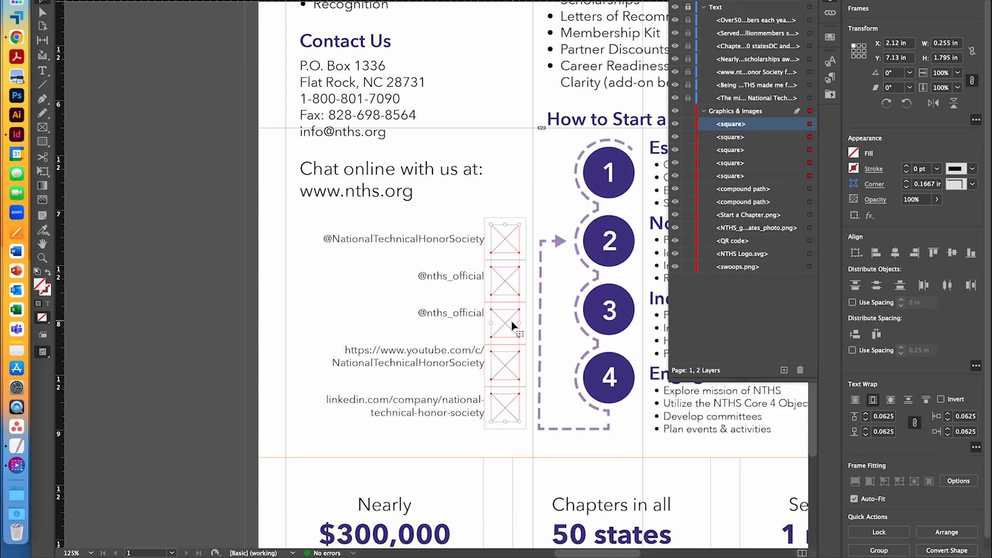
right_click(512, 323)
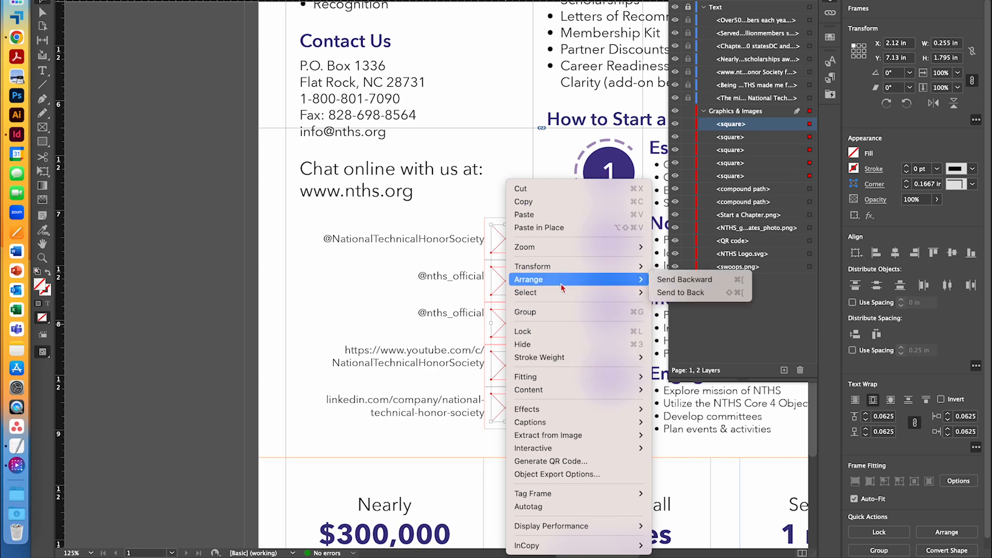
mouse_move(524, 376)
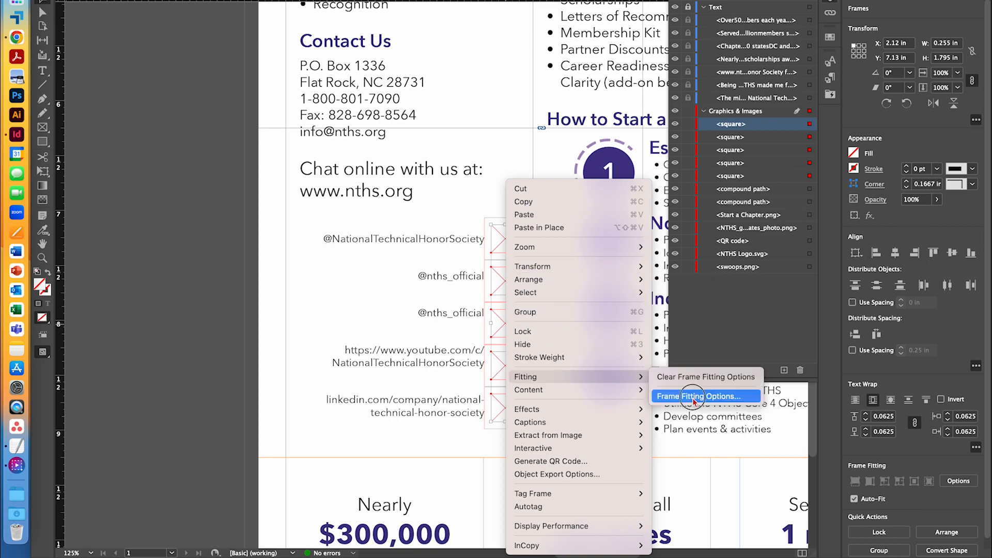
click(704, 396)
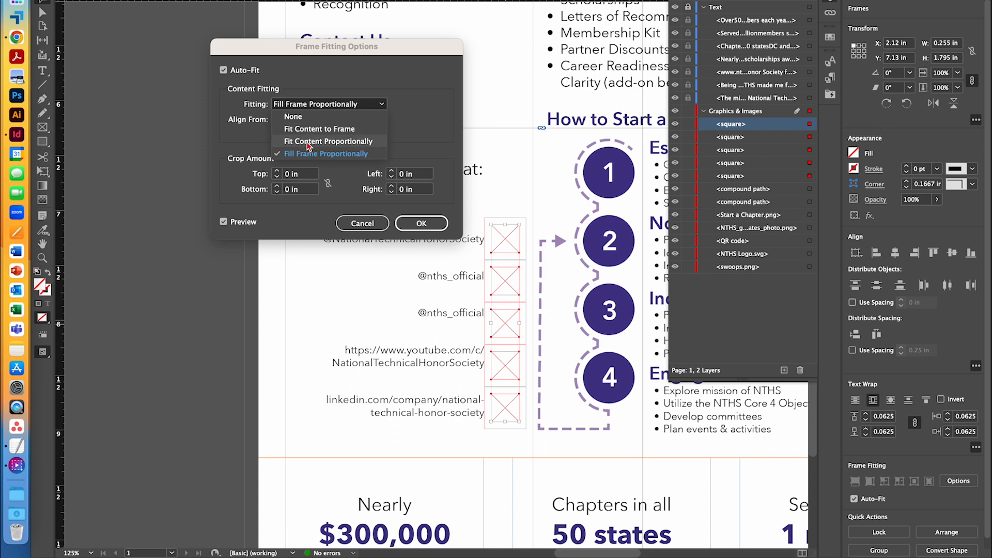
click(328, 141)
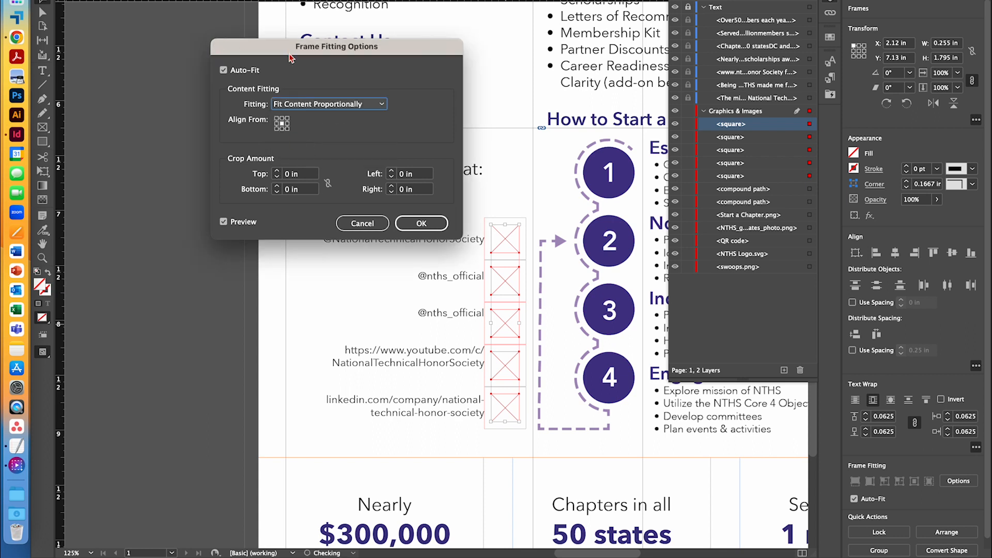
click(420, 223)
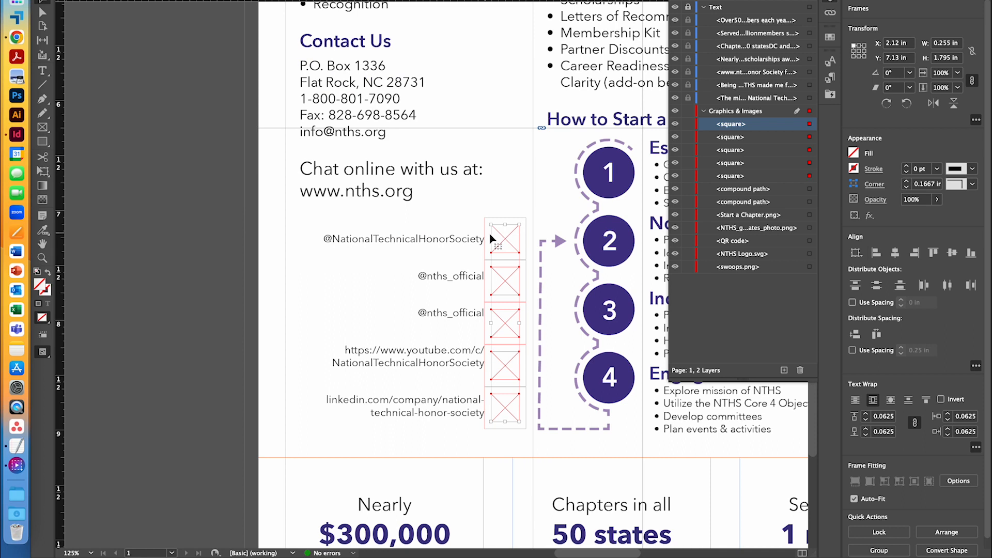
click(505, 238)
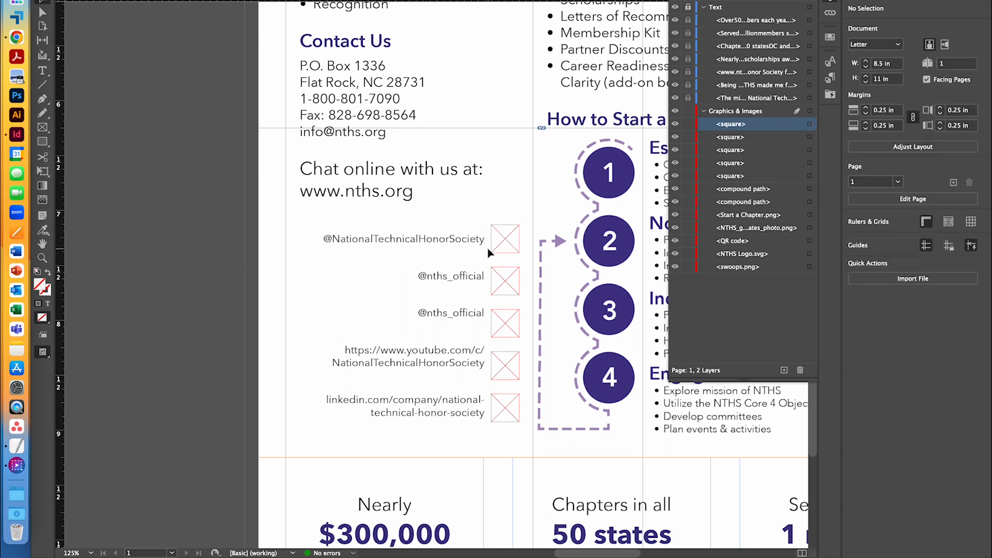
Place the Twitter, Facebook and Instagram icon PNGs into the first square frames
click(505, 238)
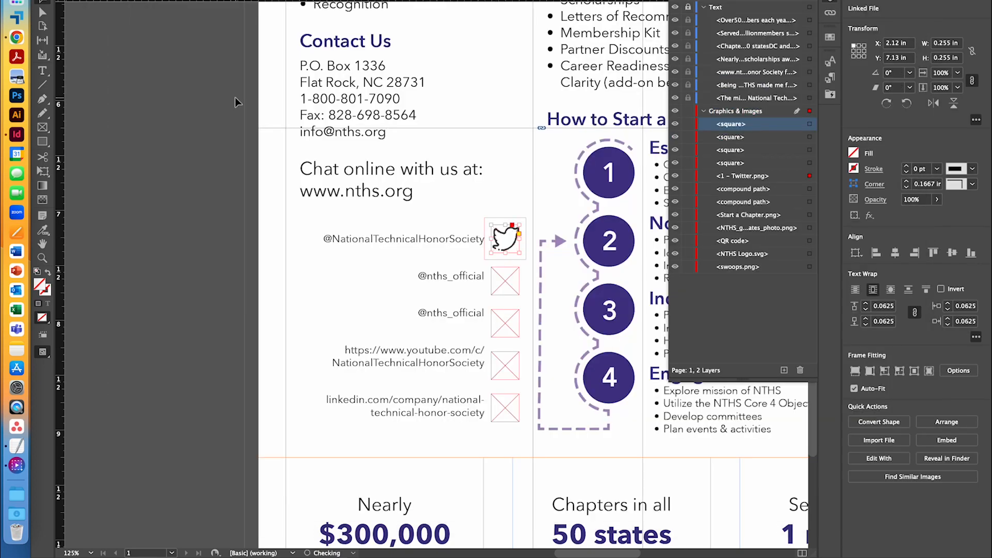
click(505, 280)
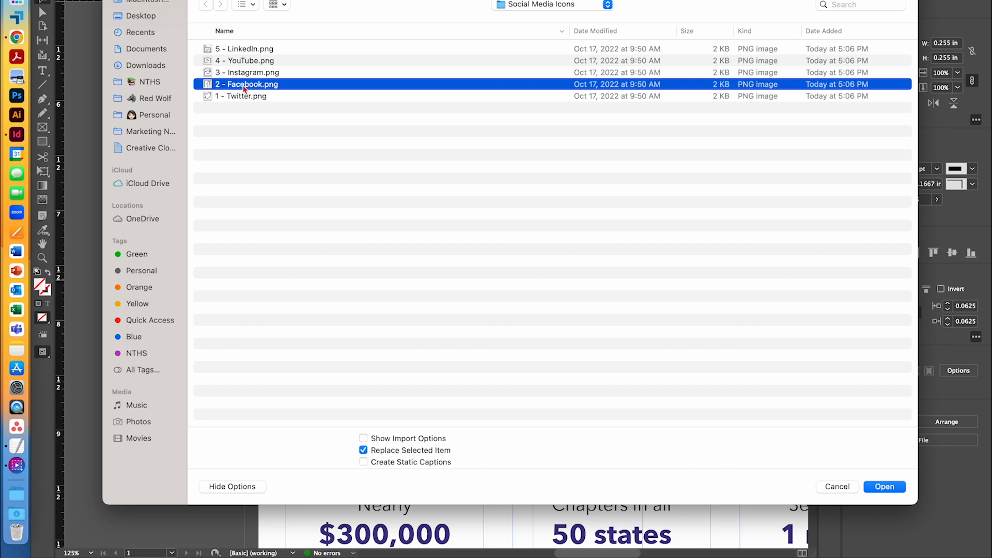
click(883, 487)
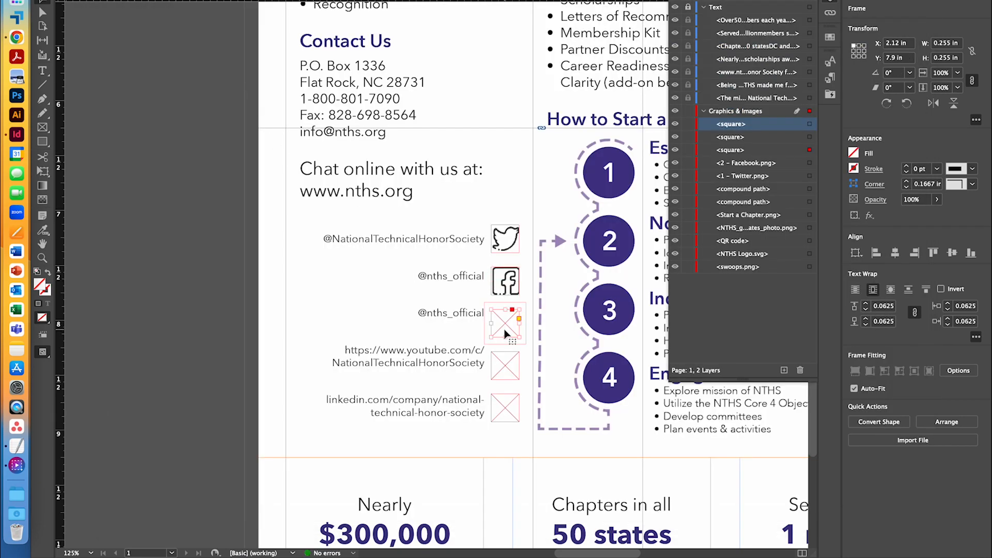
click(911, 440)
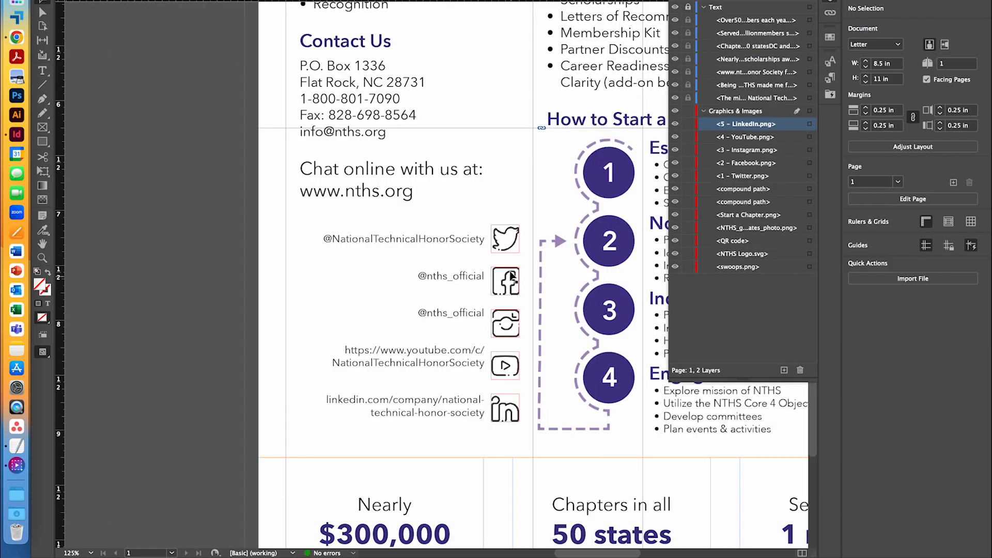
Group the five icons with Cmd+G and rename the group 'Social Media Icons' in Layers
click(505, 410)
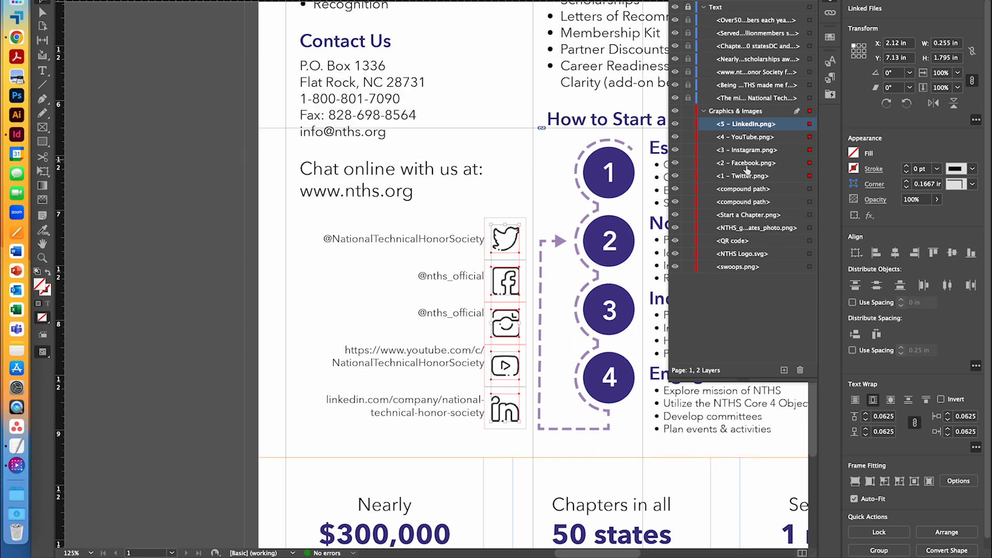
mouse_move(432, 318)
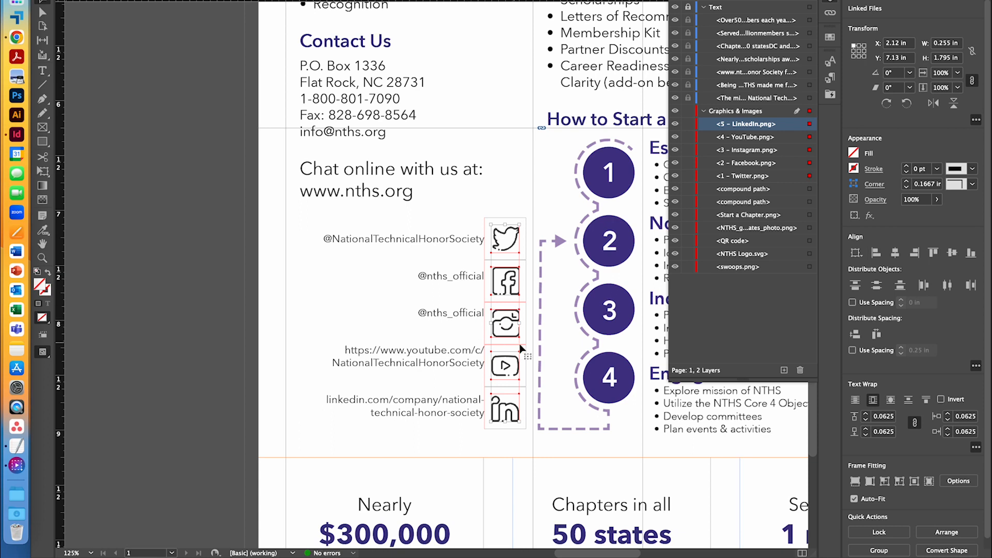
mouse_move(313, 427)
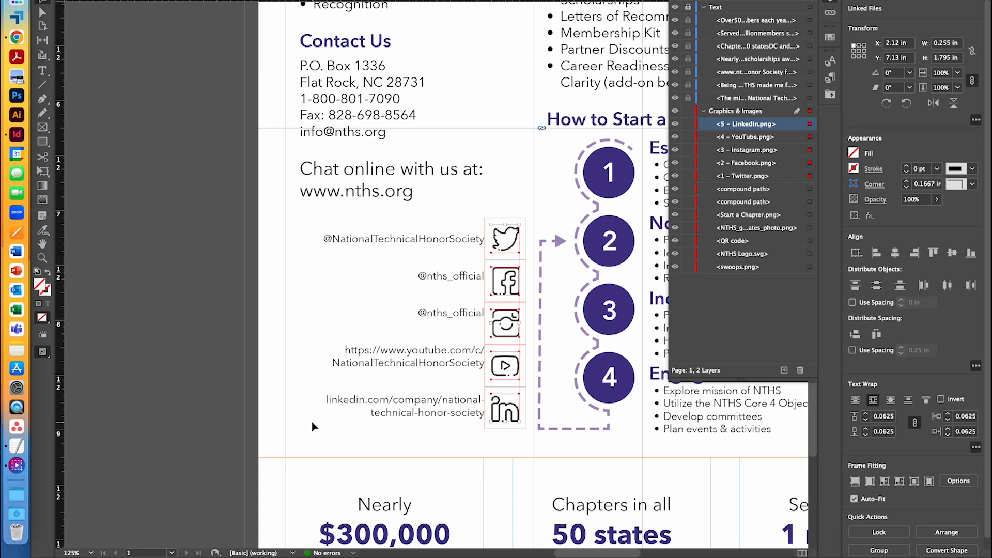
key(cmd+g)
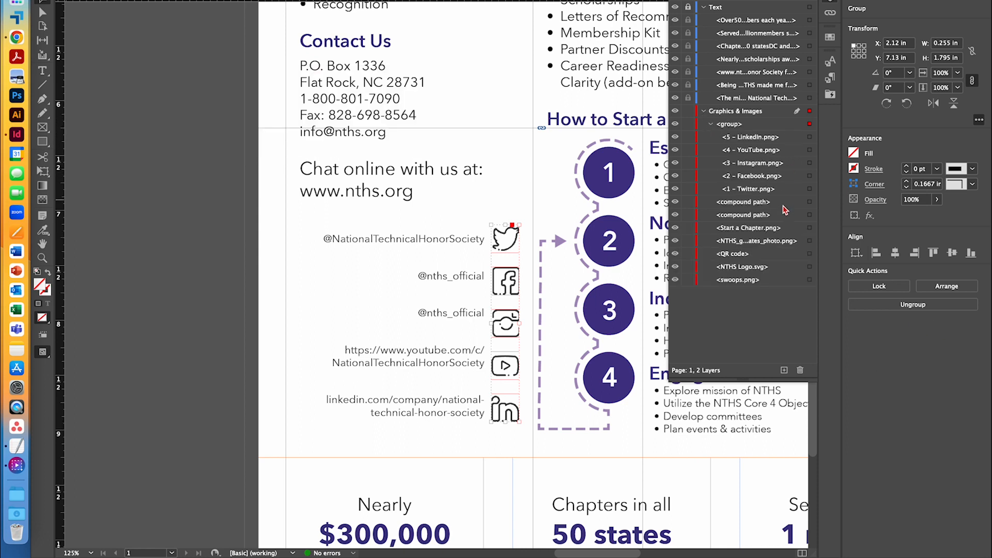
click(711, 124)
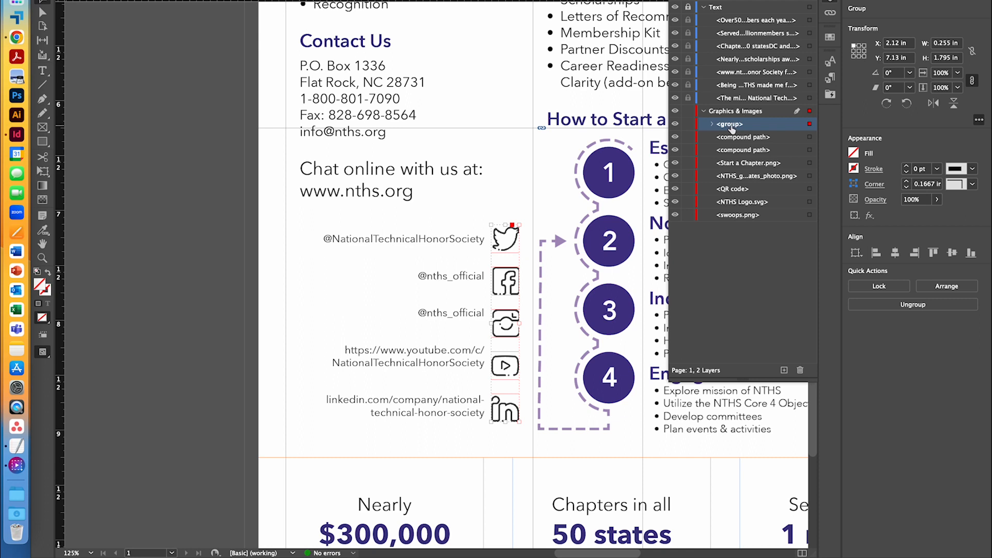
double_click(730, 123)
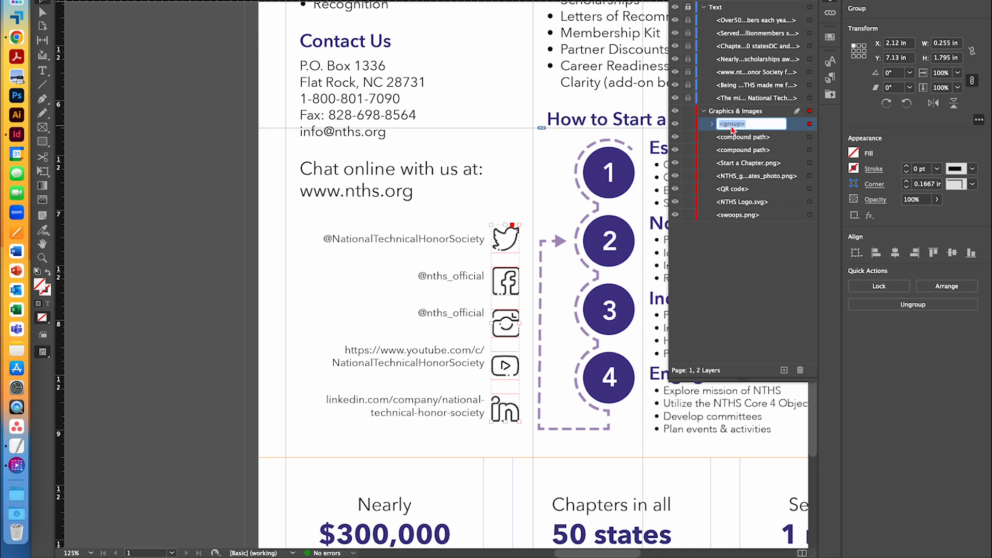
text(Social Media)
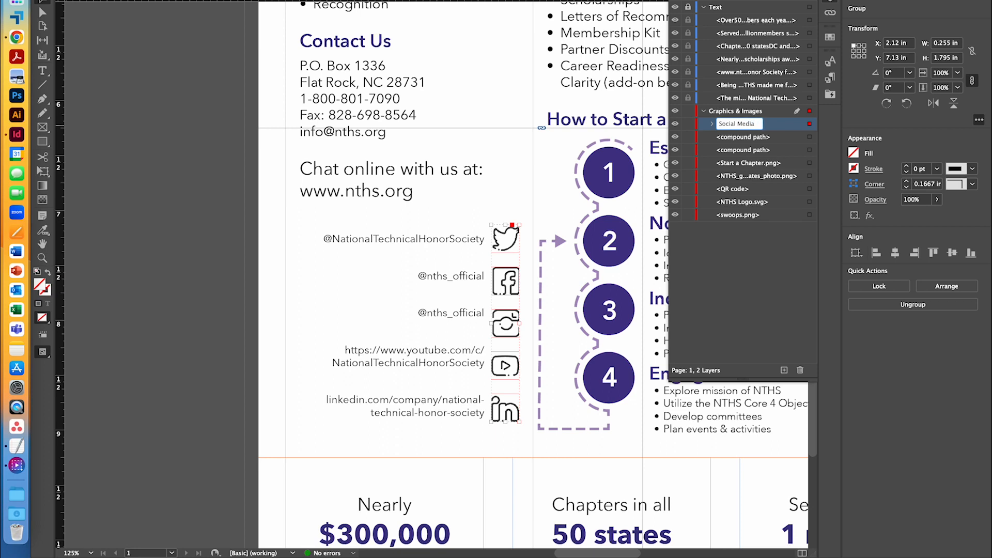
text(Social Media Icons)
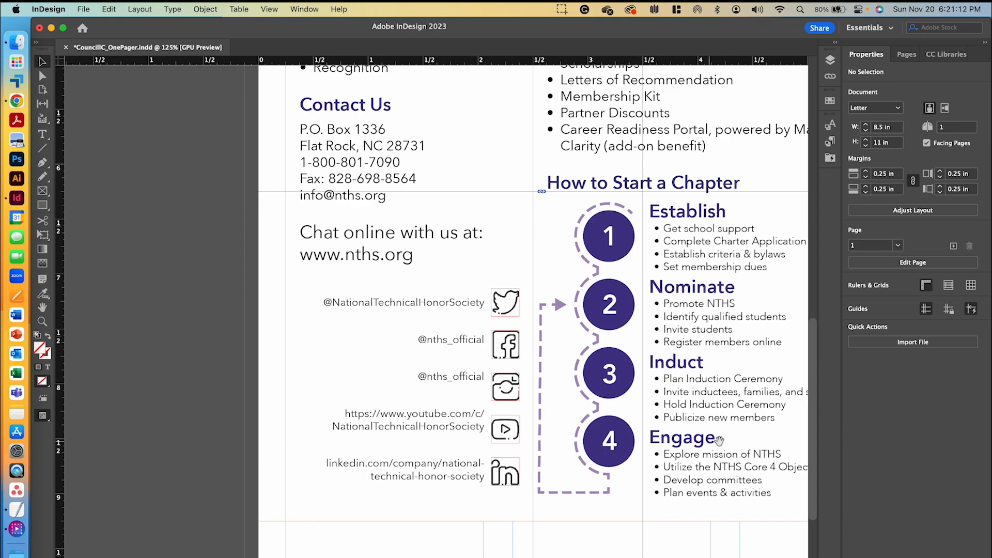
Scroll the page over to the QR code area beside the Advisor Guidebook text
scroll(right, 3)
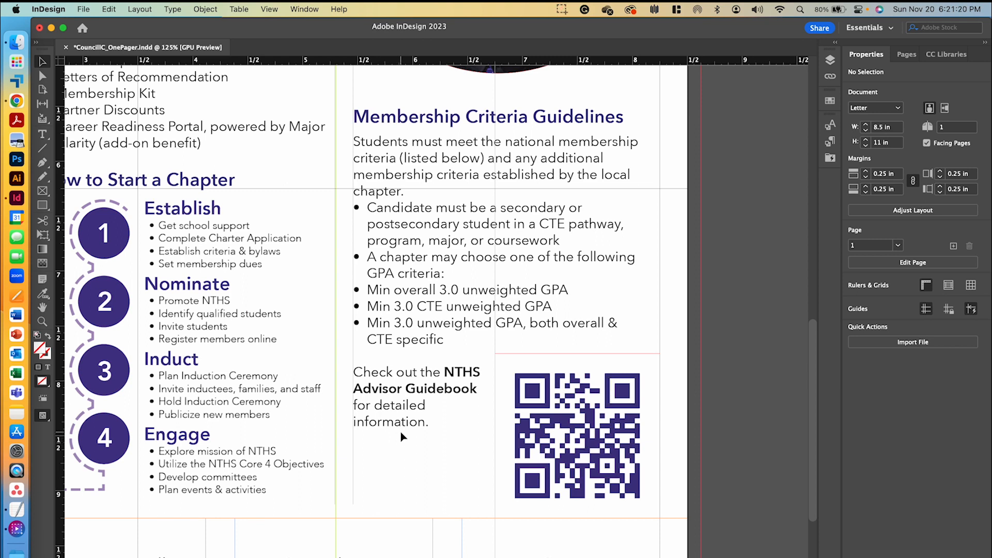
mouse_move(415, 441)
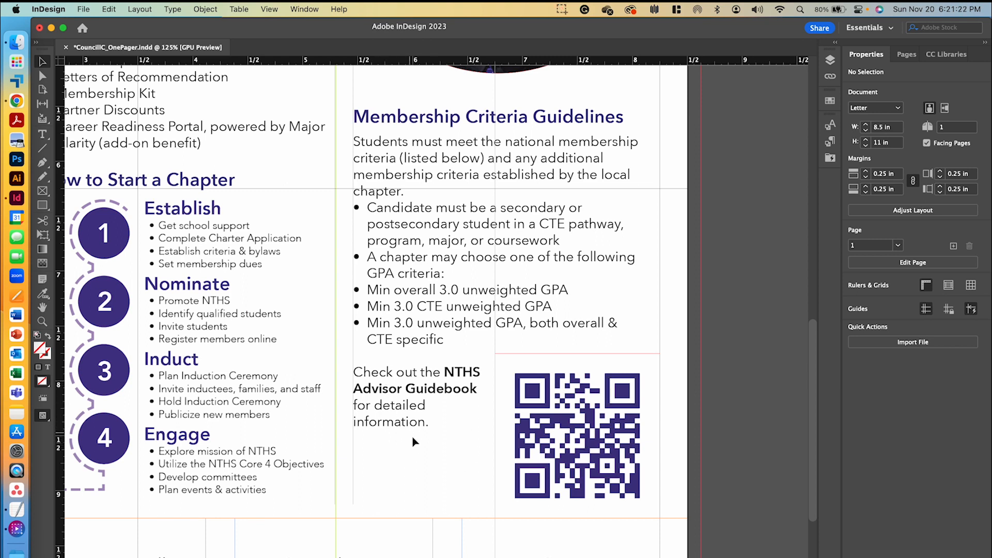
mouse_move(368, 377)
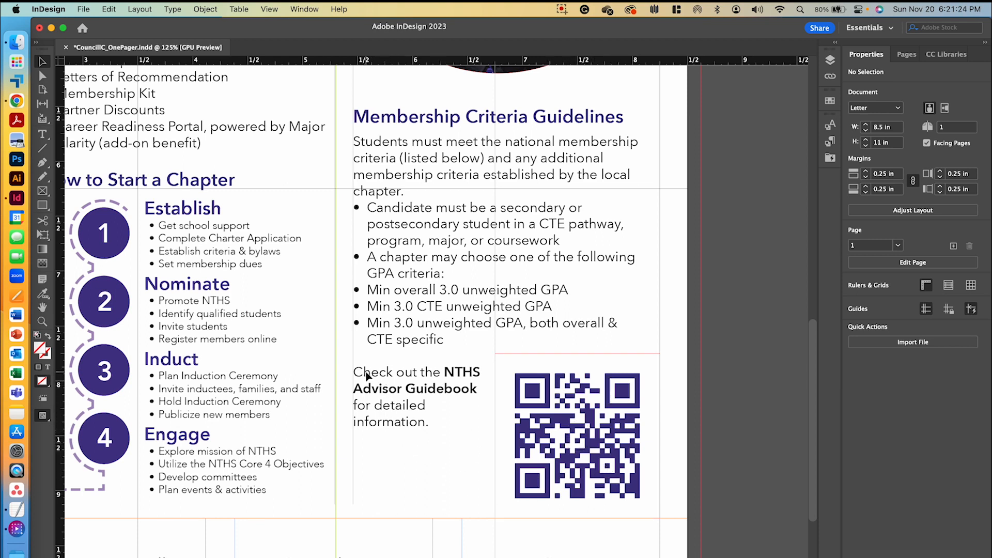
mouse_move(450, 378)
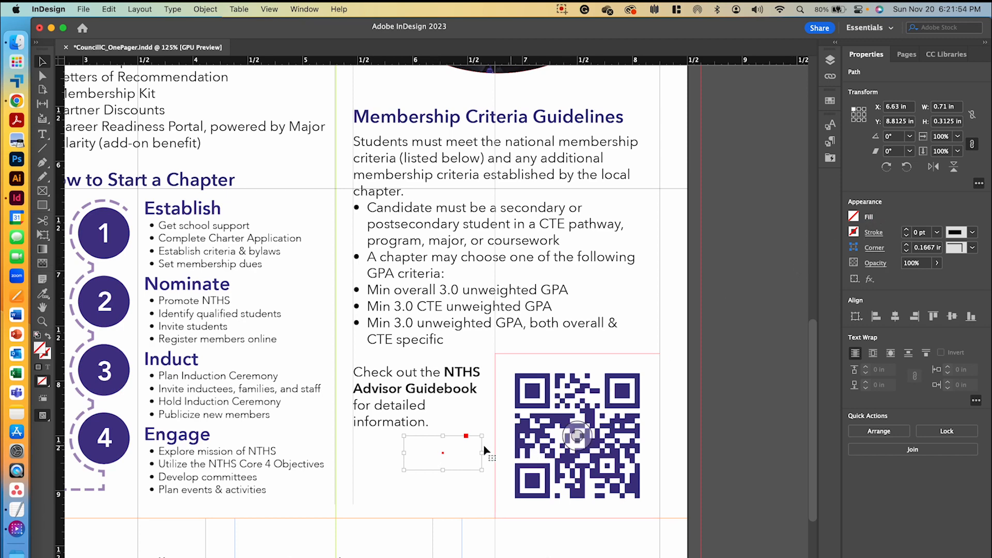
Colour the curved path's stroke dark purple
click(874, 233)
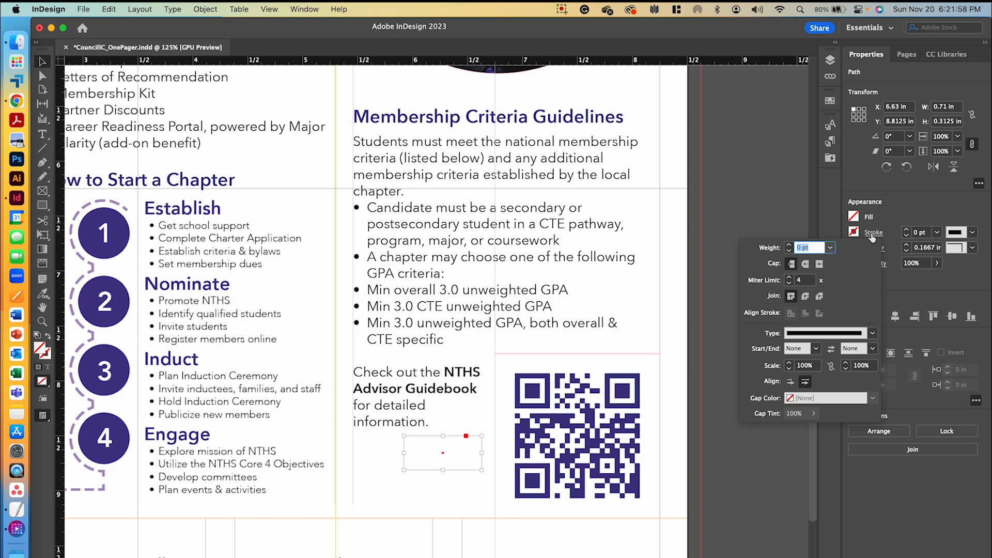
click(853, 233)
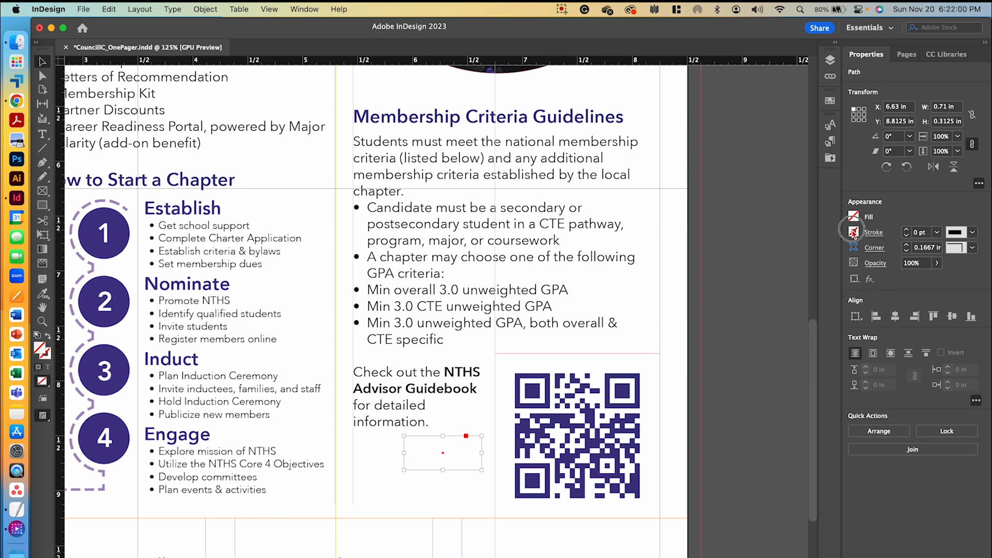
click(853, 232)
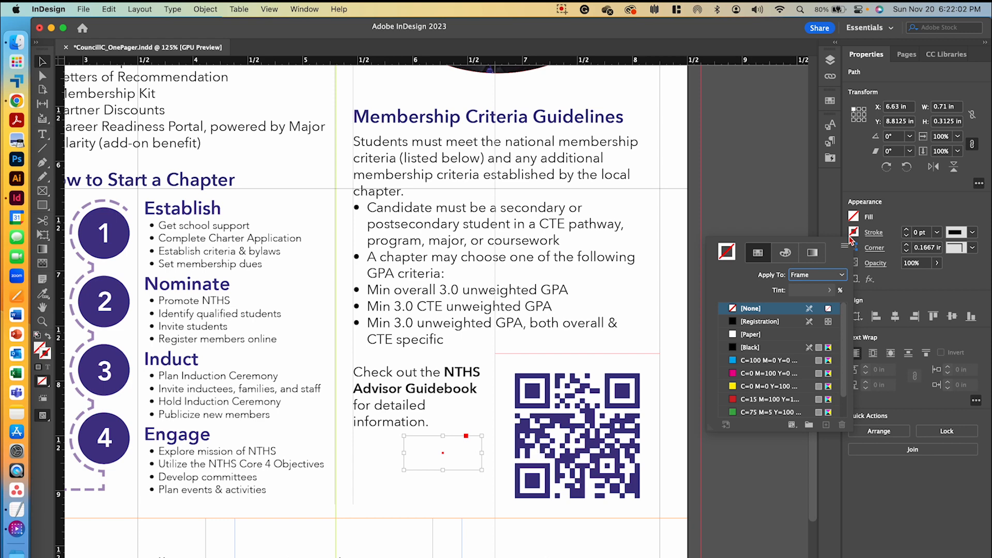
click(760, 412)
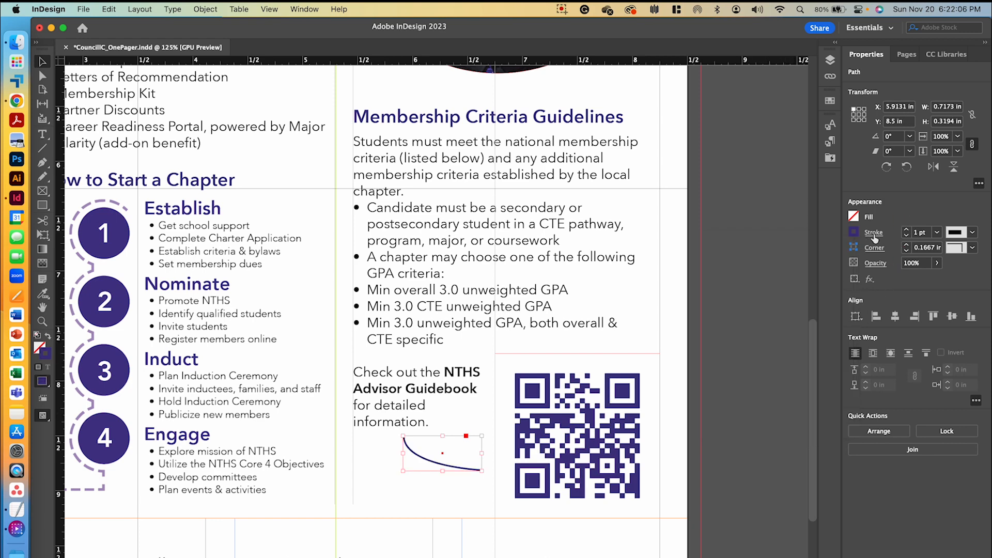
Finish the curve with a Triangle end arrowhead pointing at the QR code
click(873, 233)
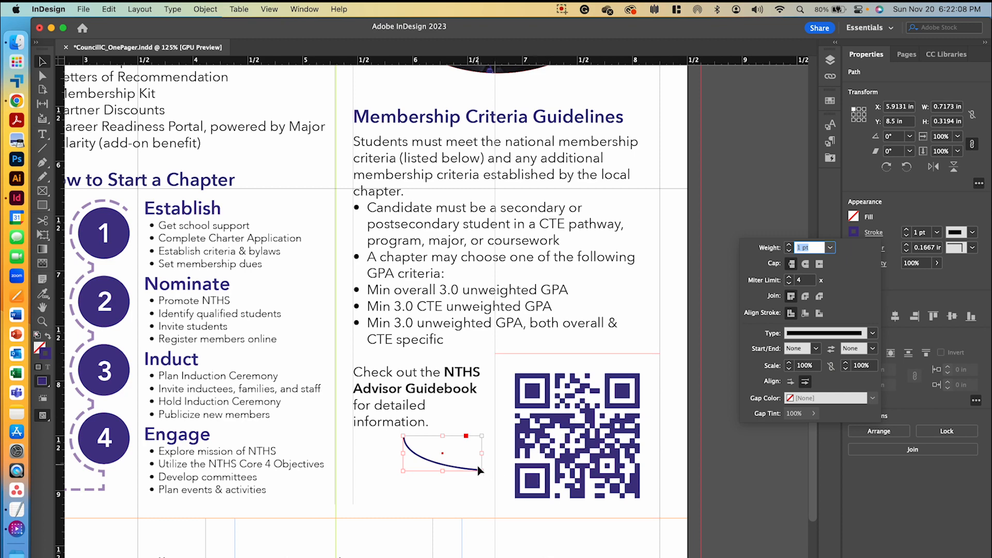
click(872, 348)
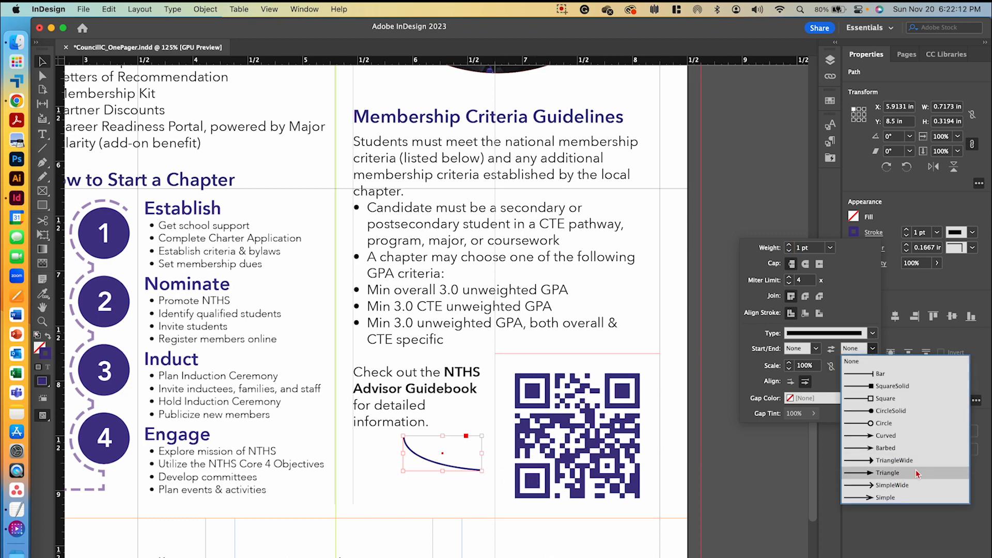
click(887, 472)
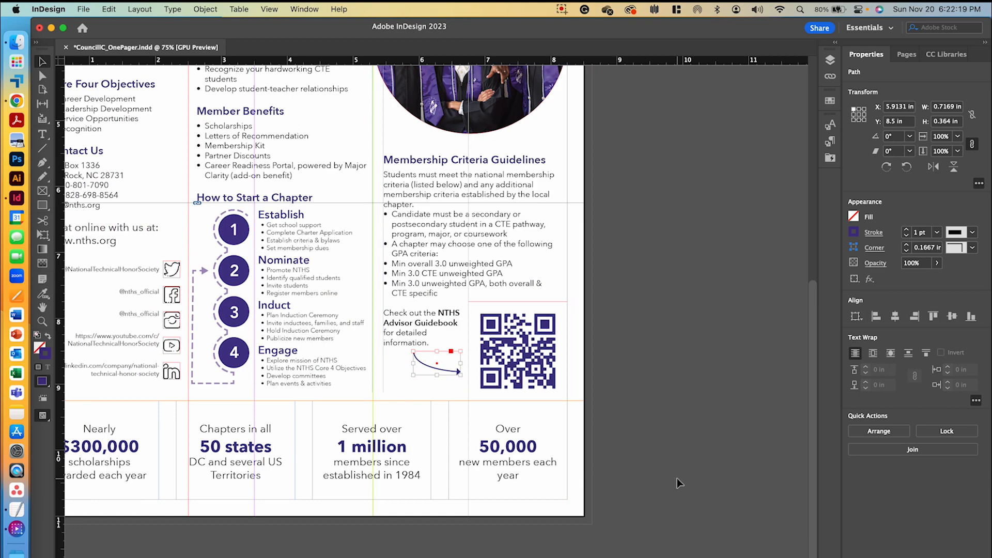
scroll(down, 3)
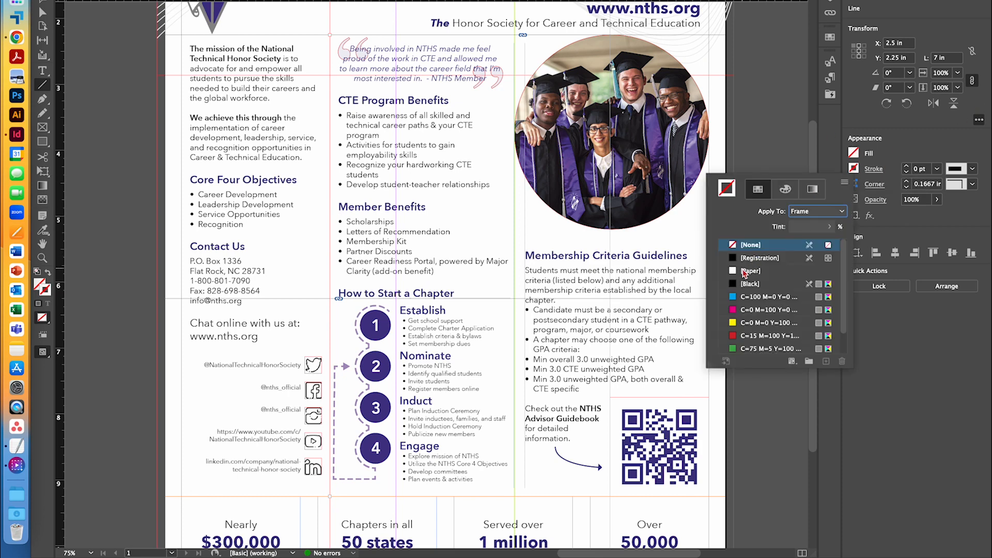
Make the vertical divider line Black and place it between the first and second columns
click(751, 283)
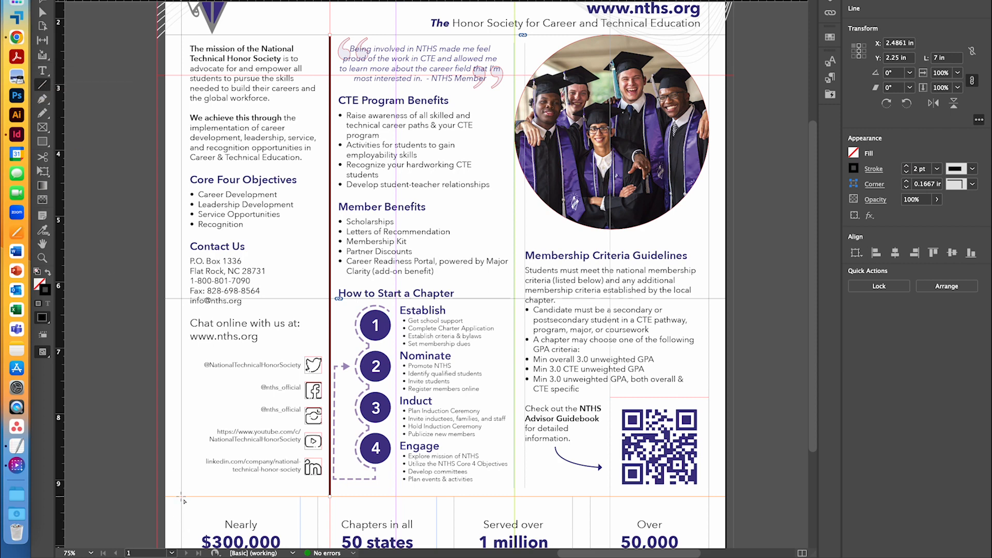
drag(182, 494, 384, 500)
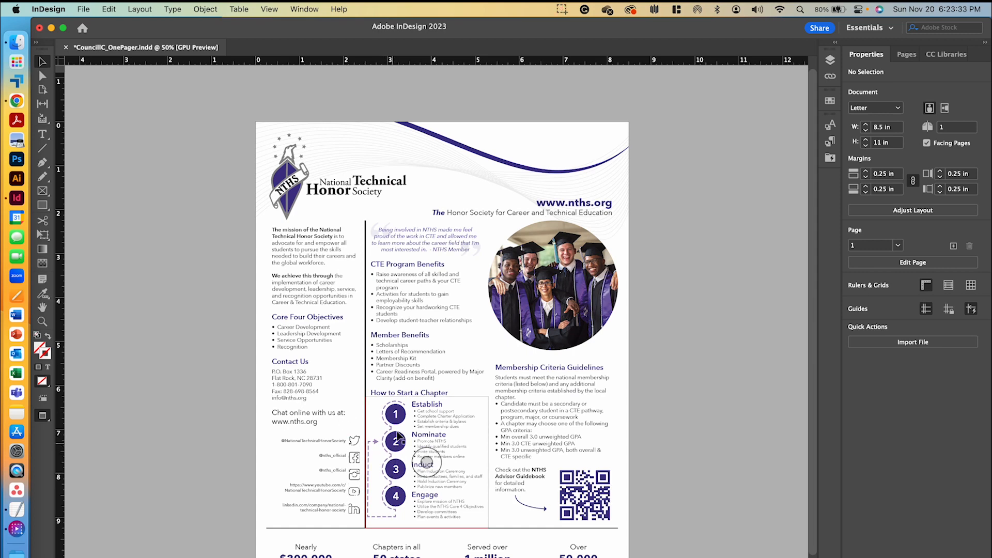
mouse_move(414, 446)
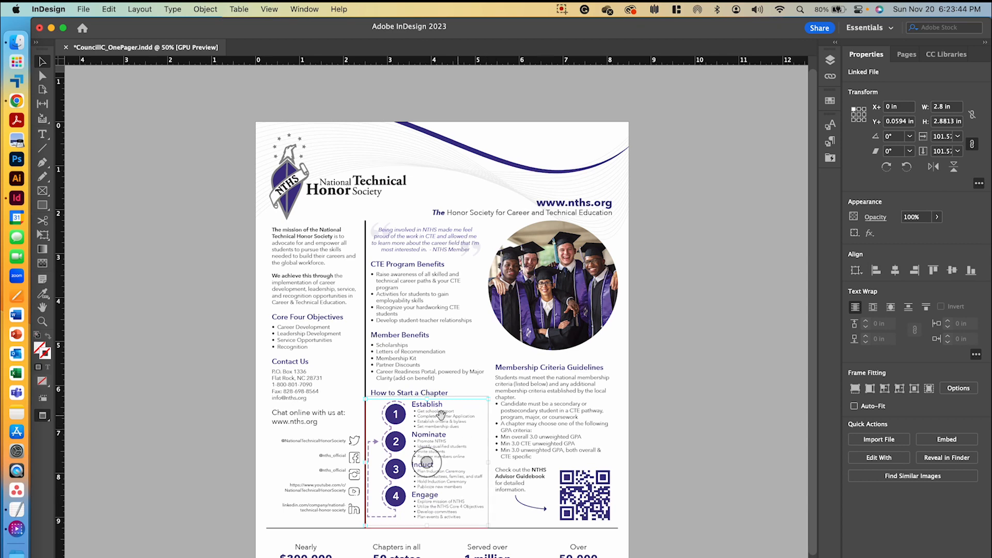
Scale the How to Start a Chapter graphic to 95% and reposition it in its column
click(204, 10)
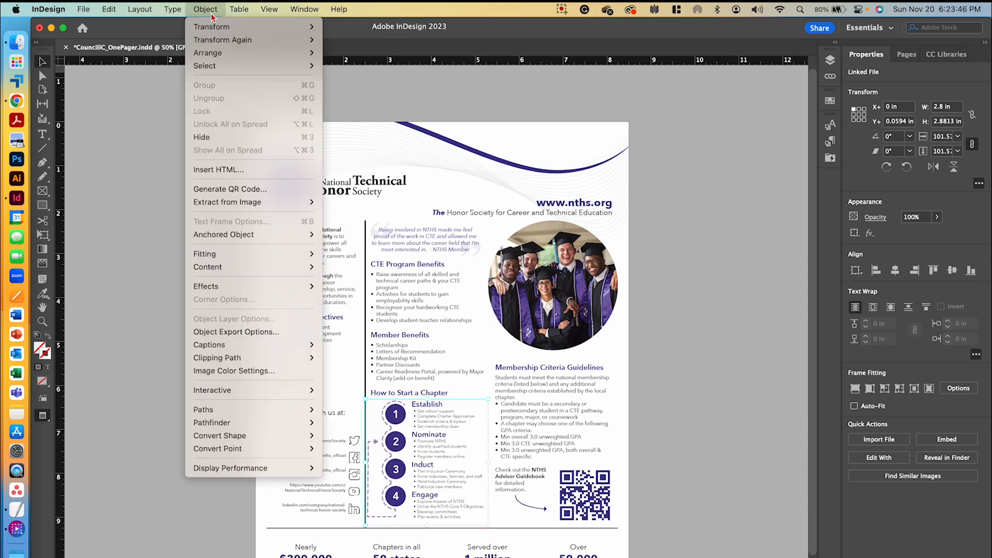
mouse_move(211, 27)
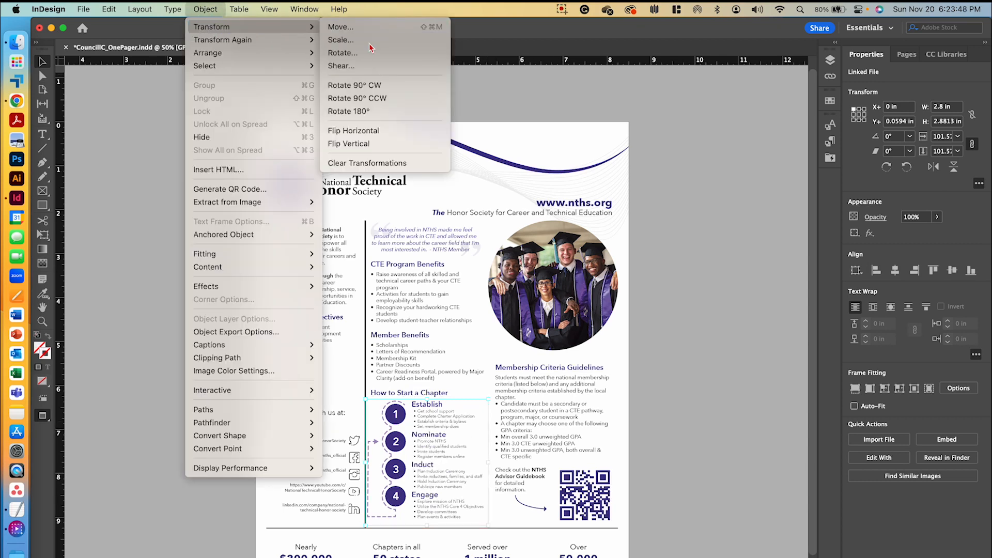
click(341, 40)
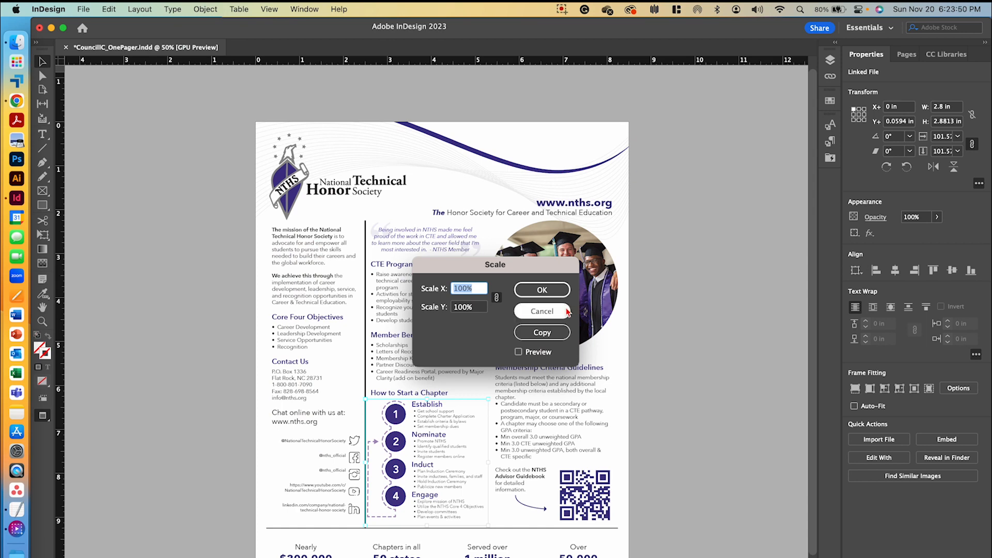
text(95)
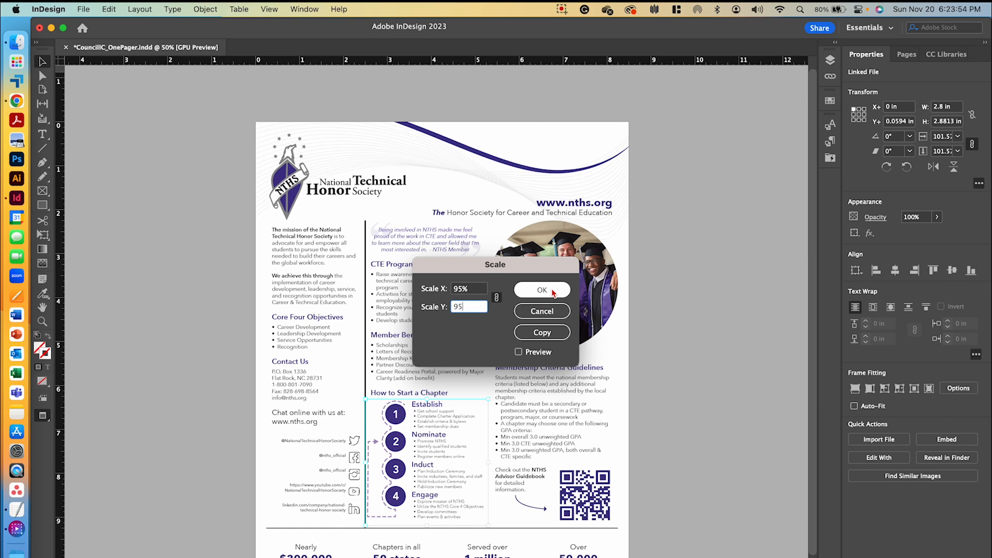
click(540, 289)
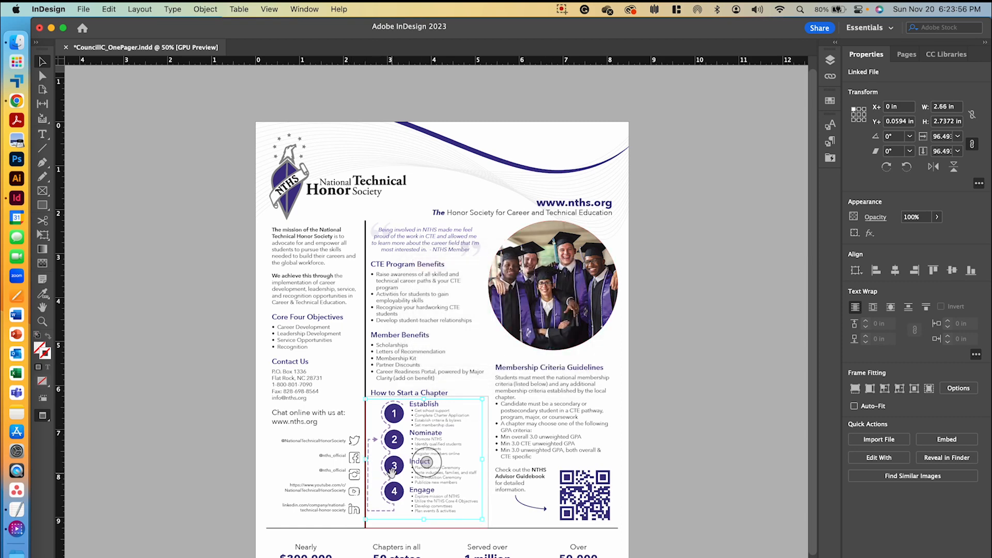
drag(424, 456, 429, 462)
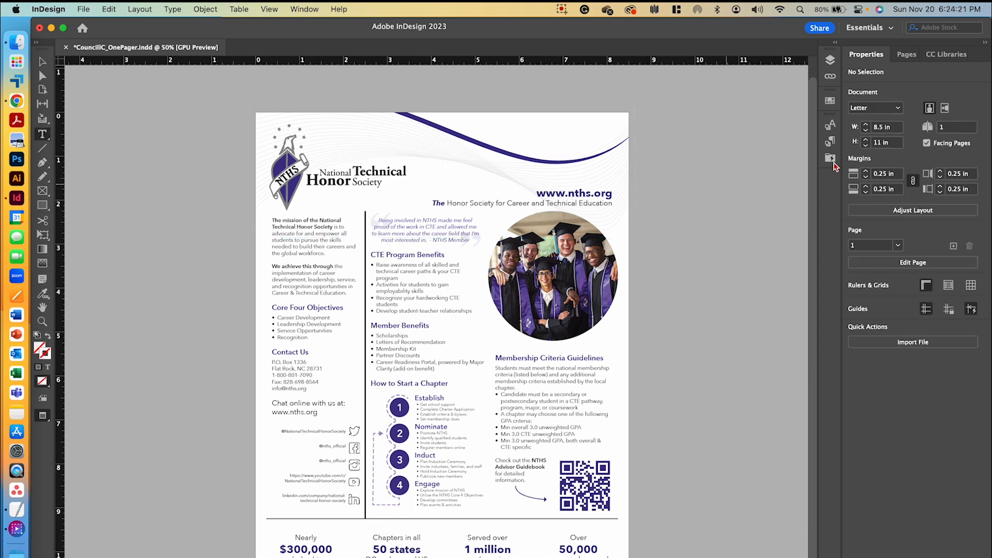
click(830, 60)
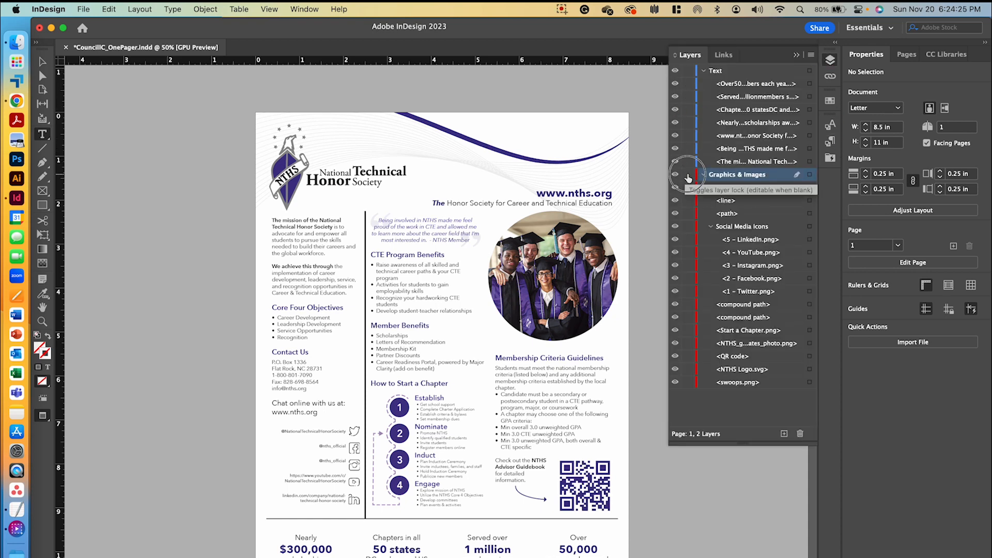
click(688, 174)
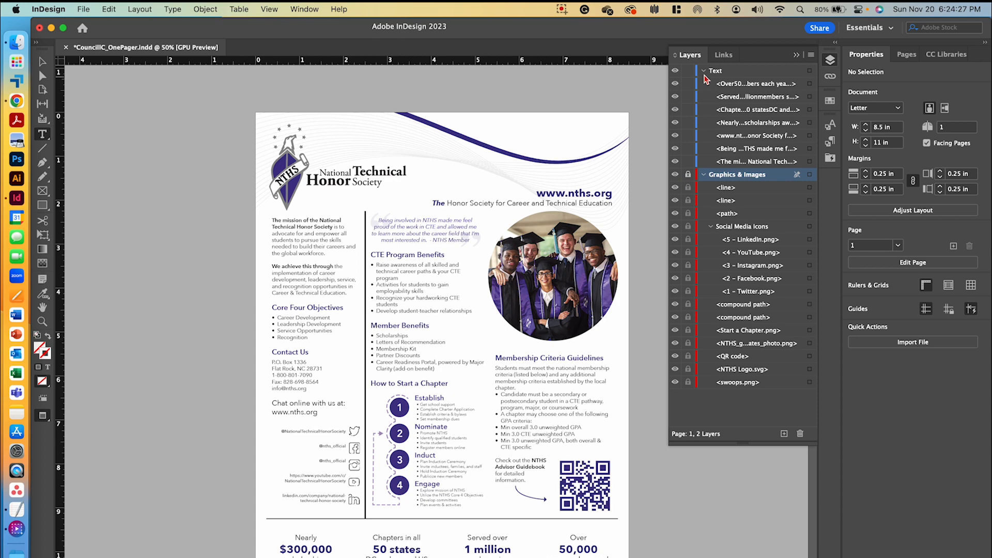
click(718, 70)
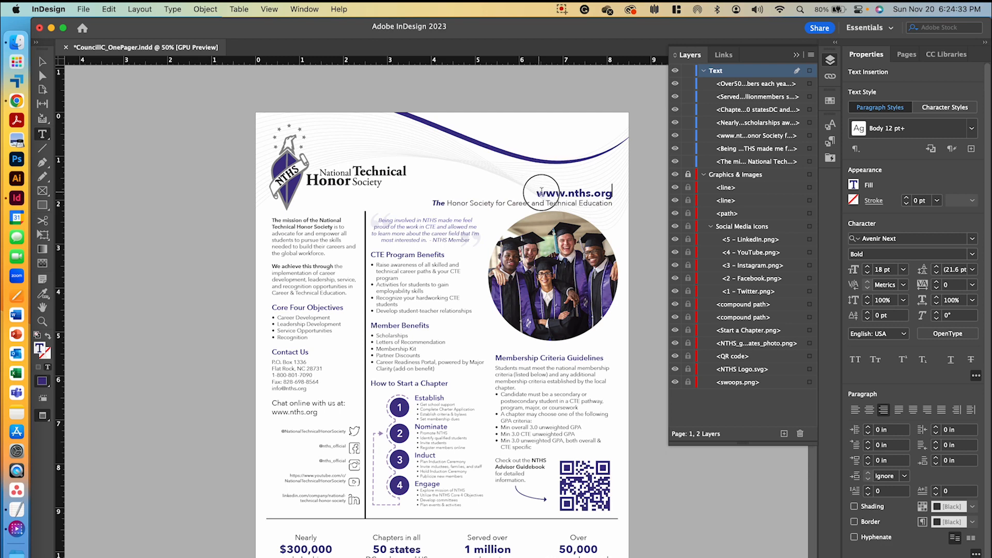
click(172, 9)
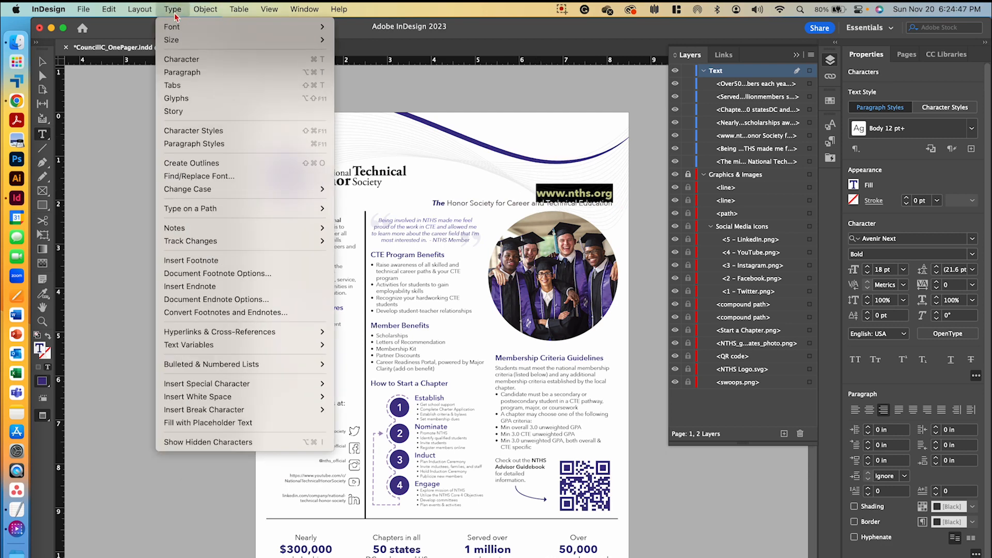
mouse_move(225, 312)
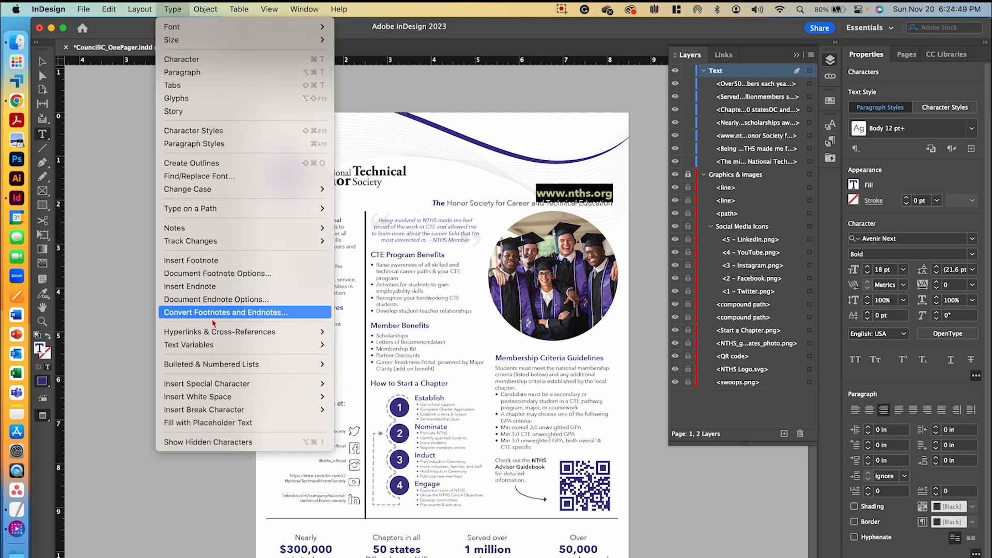
mouse_move(219, 332)
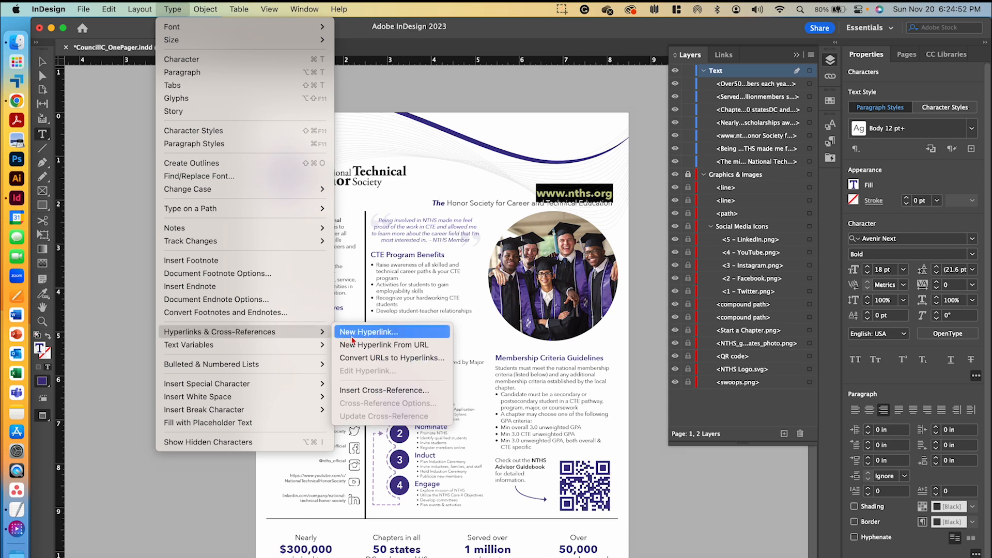
mouse_move(385, 344)
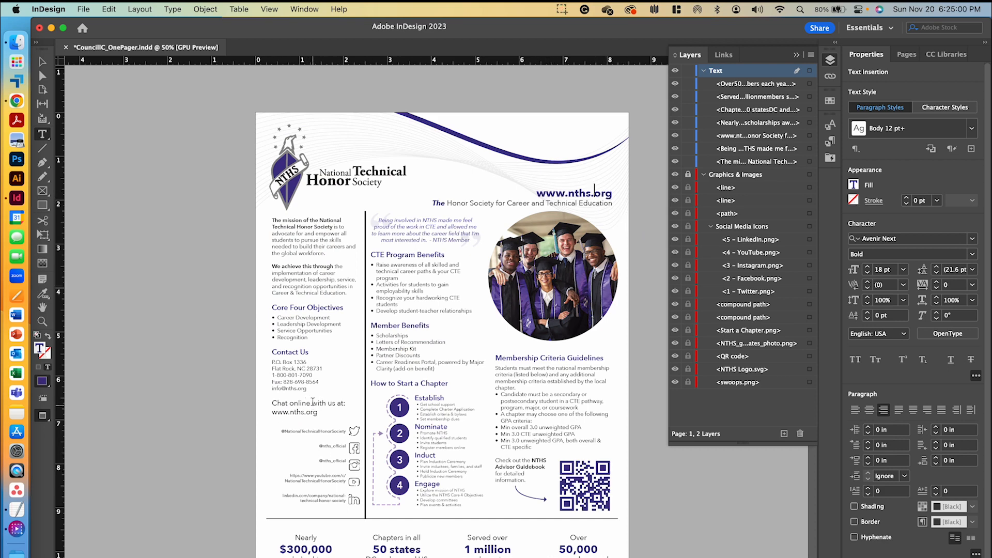
double_click(294, 412)
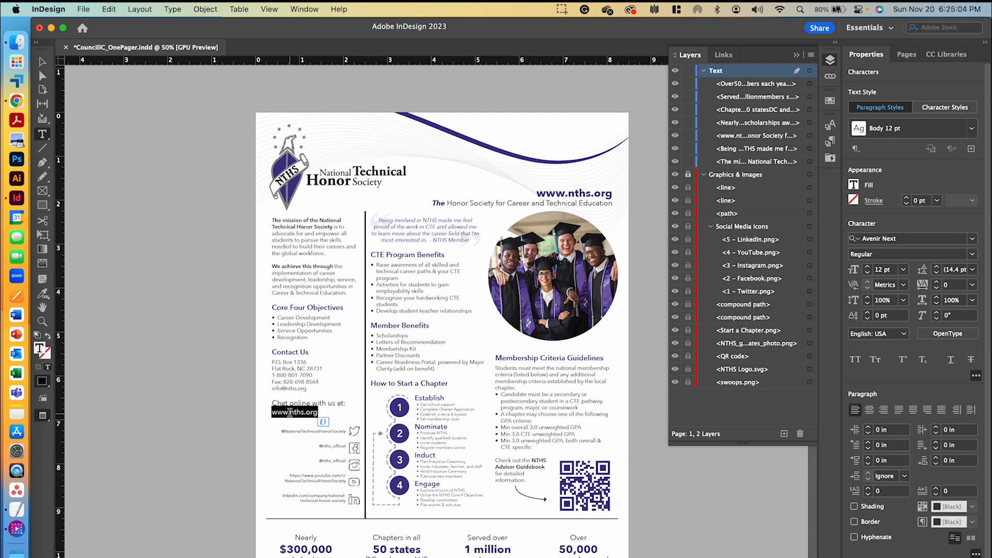
click(173, 9)
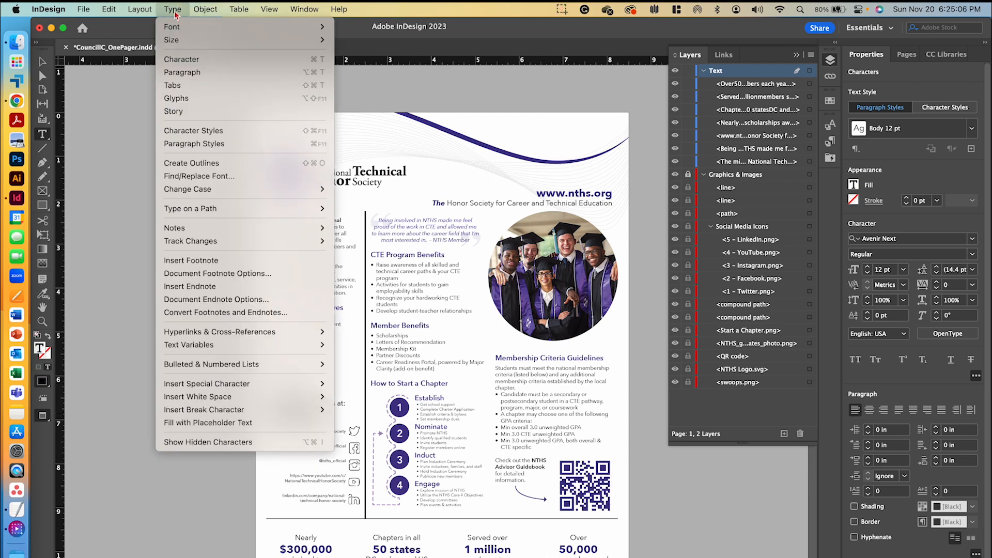
mouse_move(219, 331)
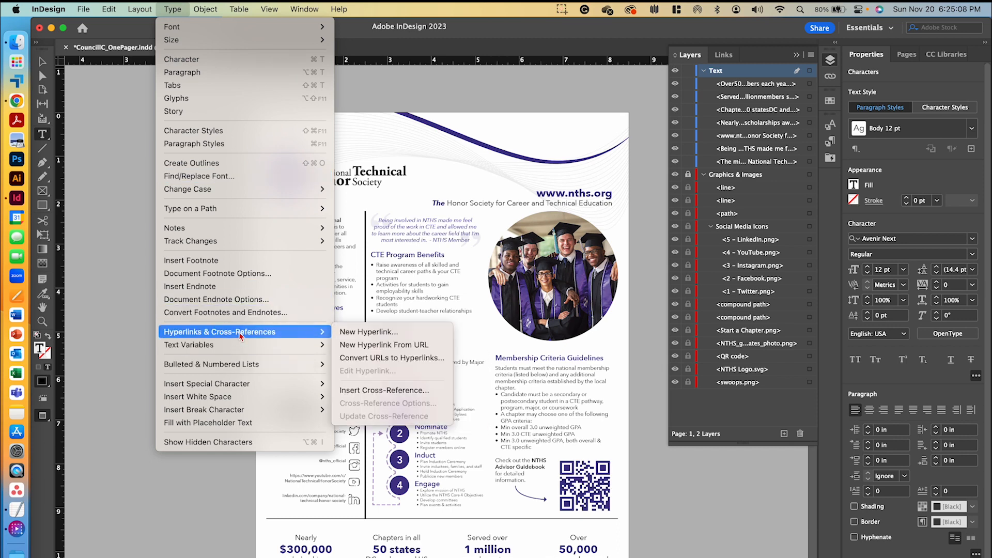
mouse_move(384, 345)
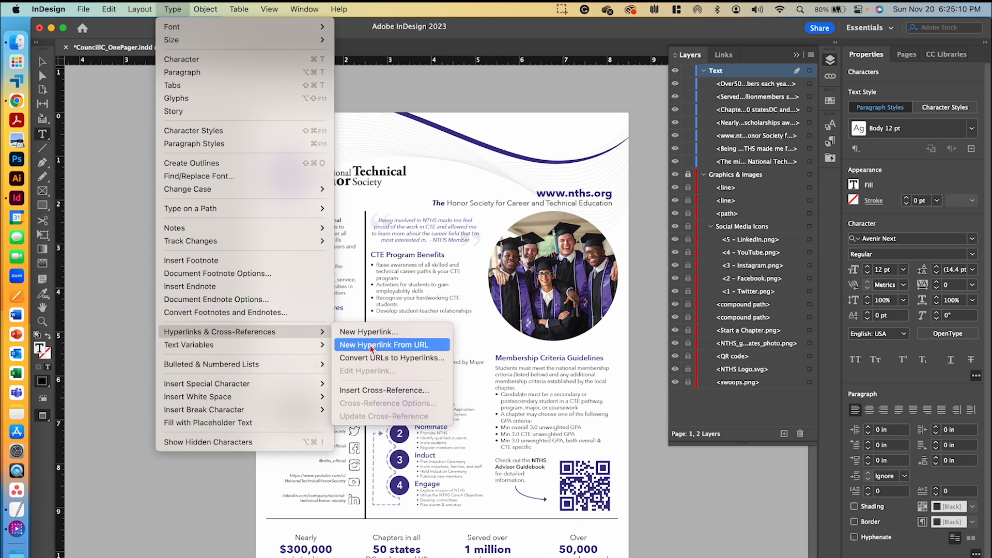
click(384, 344)
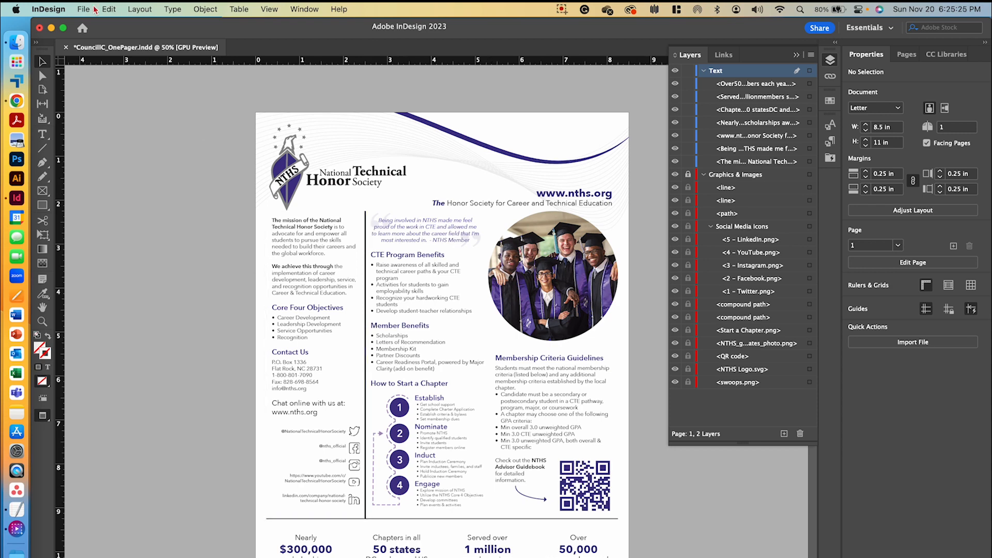
click(109, 9)
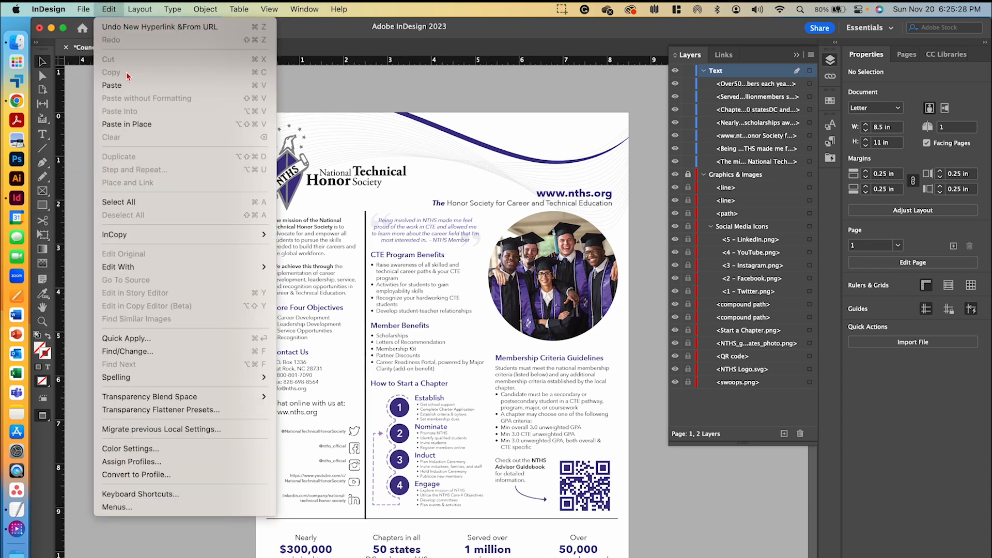
mouse_move(116, 377)
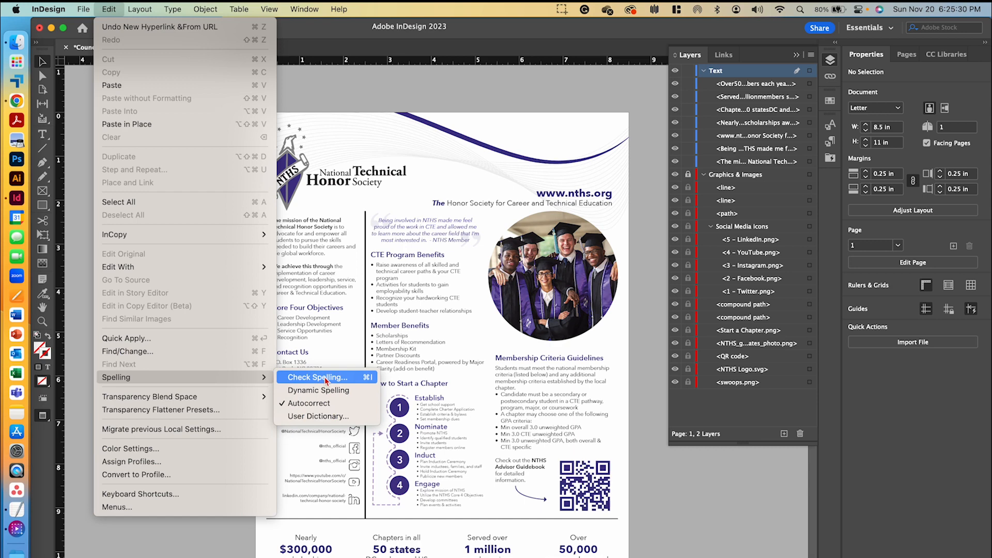
click(316, 377)
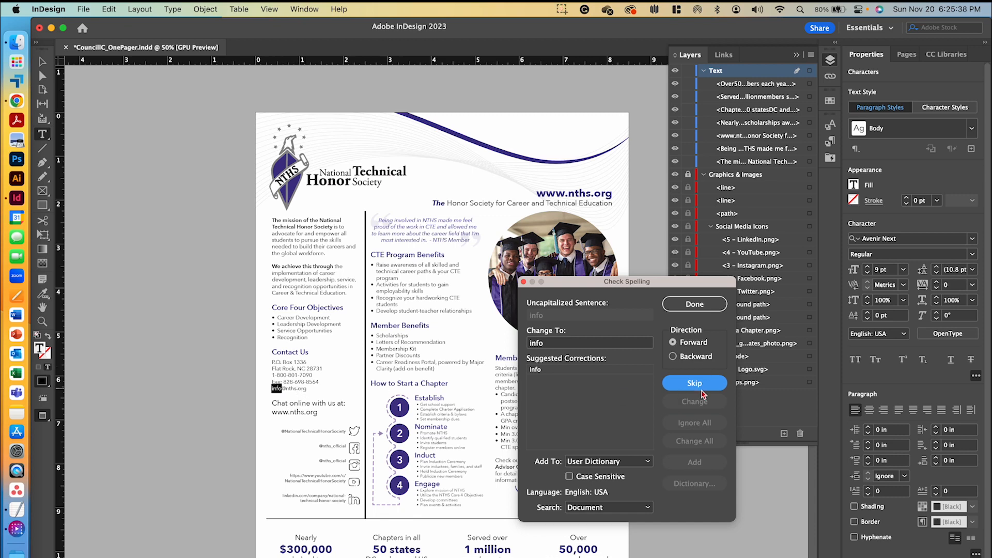
click(694, 382)
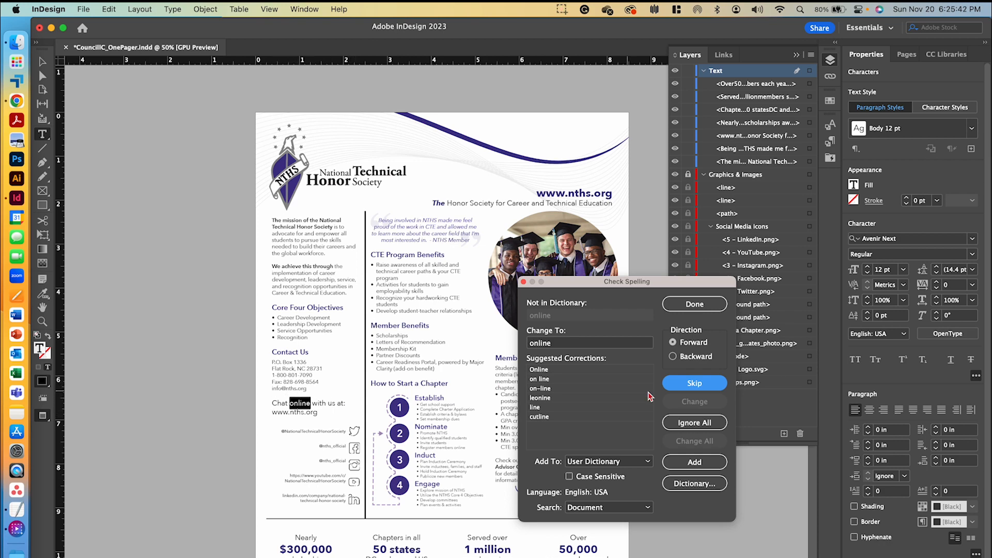
click(694, 382)
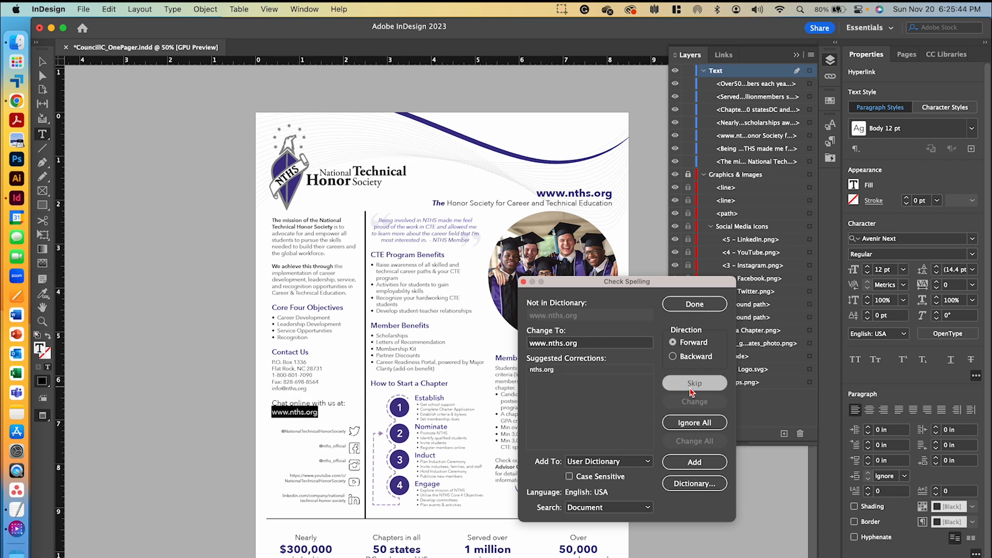
click(693, 383)
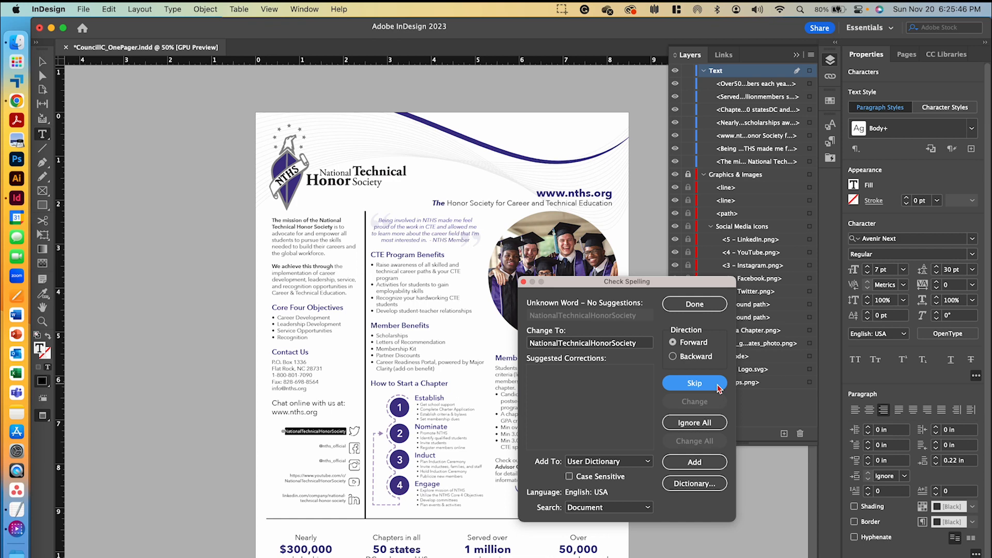
click(693, 382)
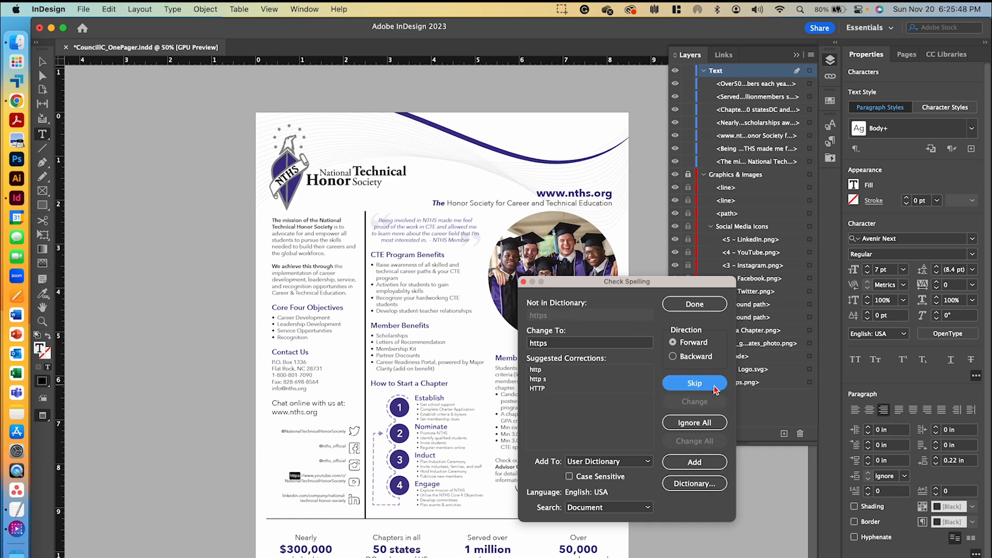
click(694, 382)
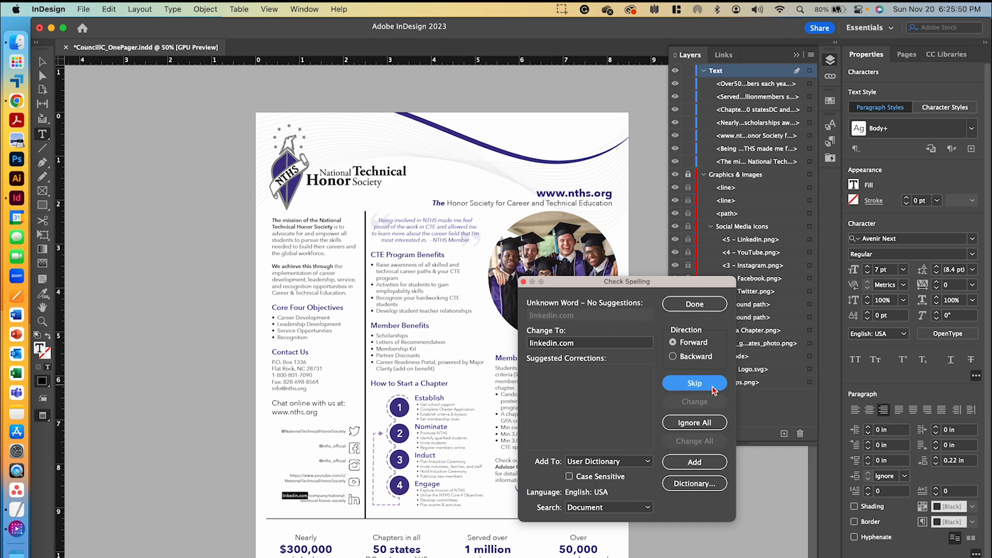
click(693, 382)
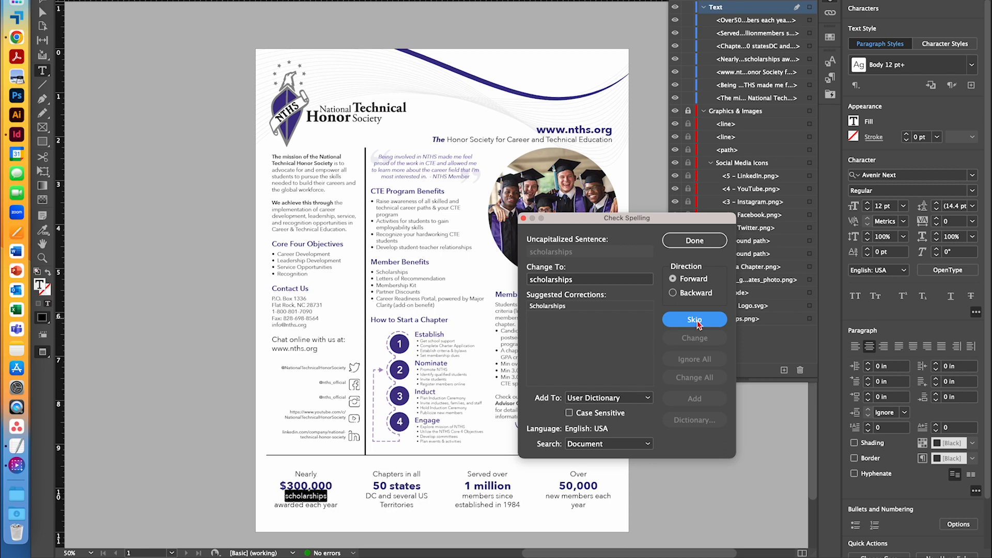
Keep scholarships lowercase, finish the spell check and close it
click(694, 319)
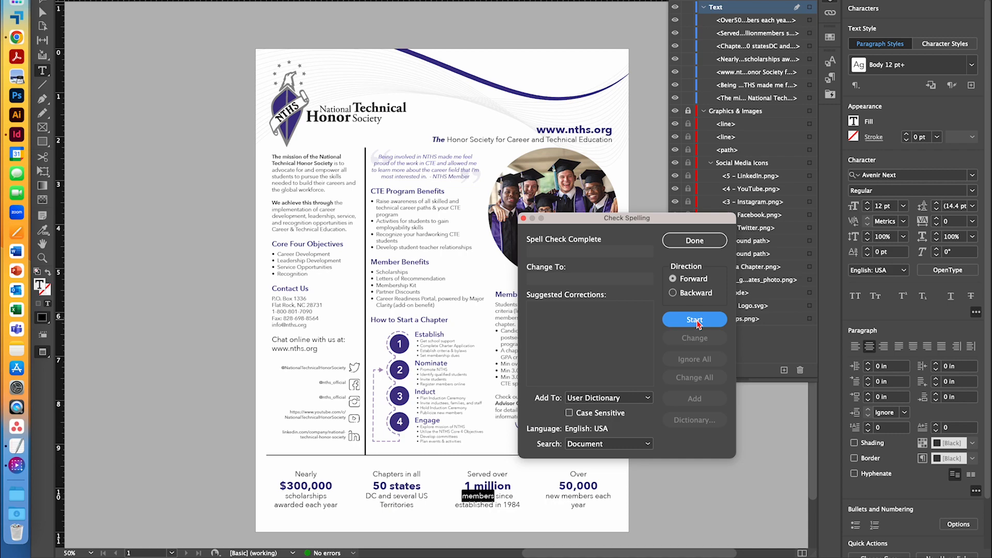
mouse_move(557, 244)
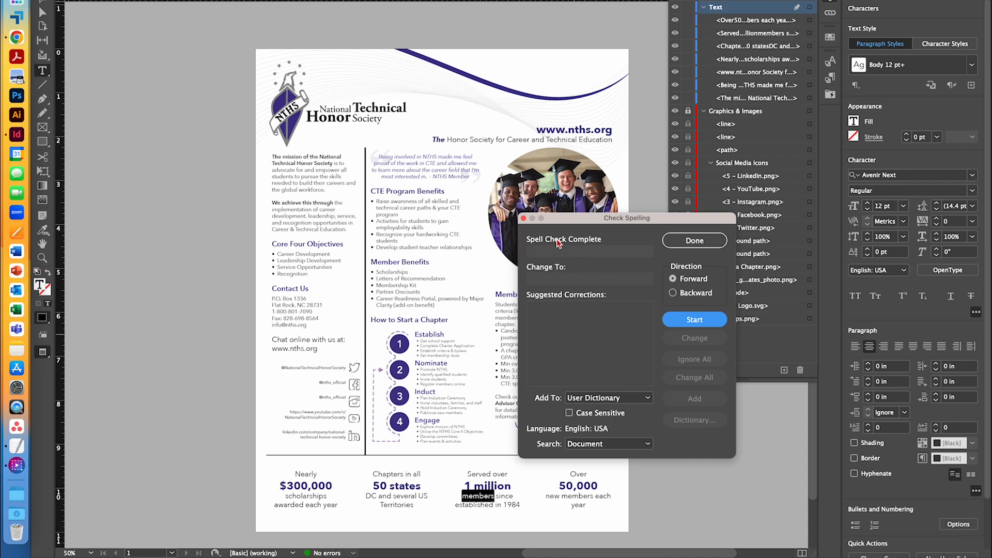
click(695, 240)
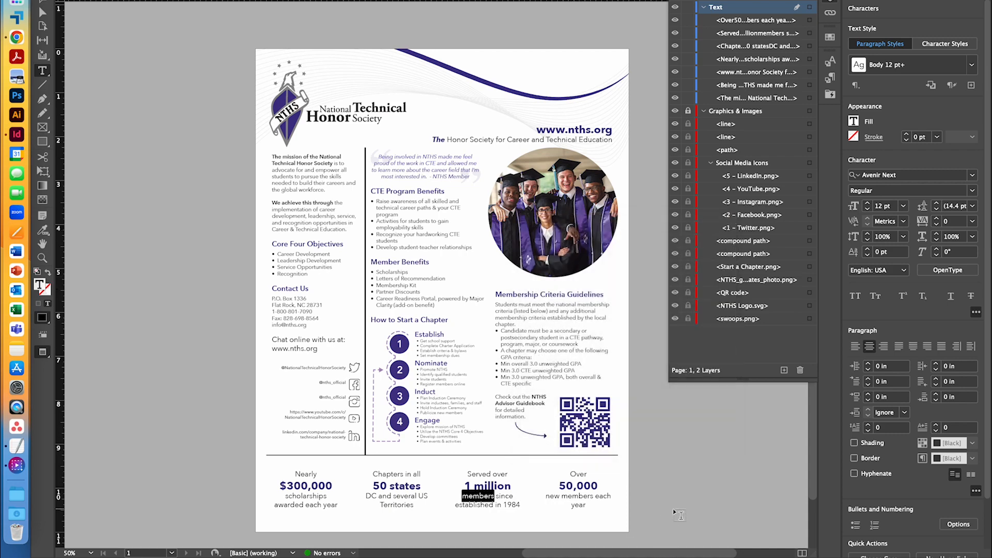
click(84, 10)
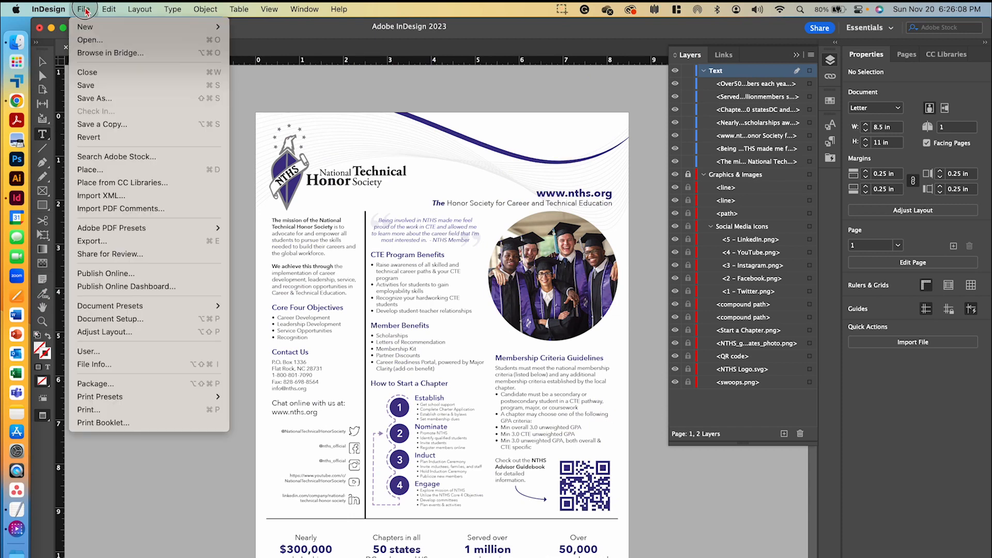